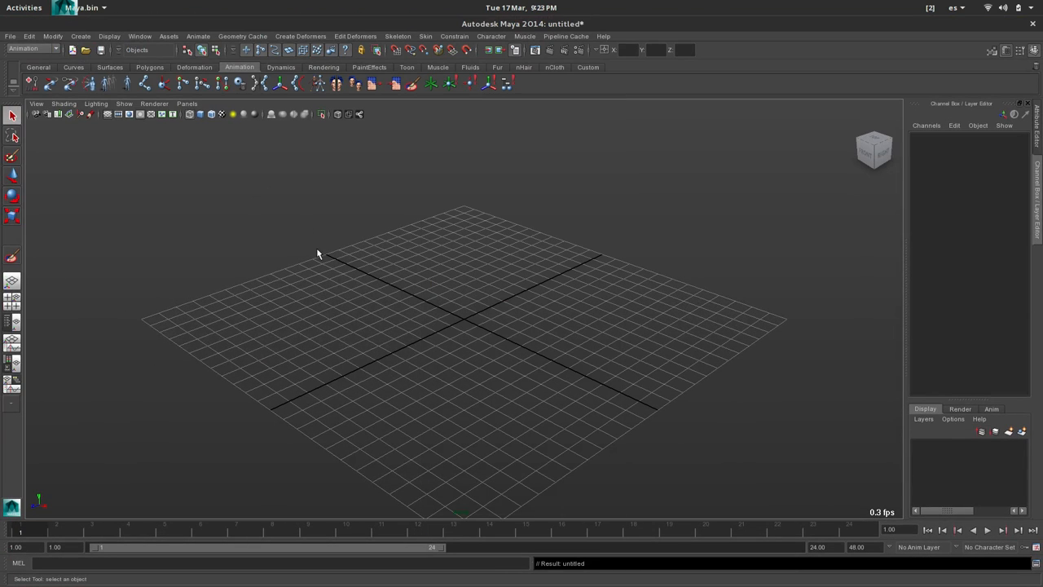
- Create a polygon plane, enlarge its width and height, and delete its non-deformer history
left_click_drag(318, 253, 443, 313)
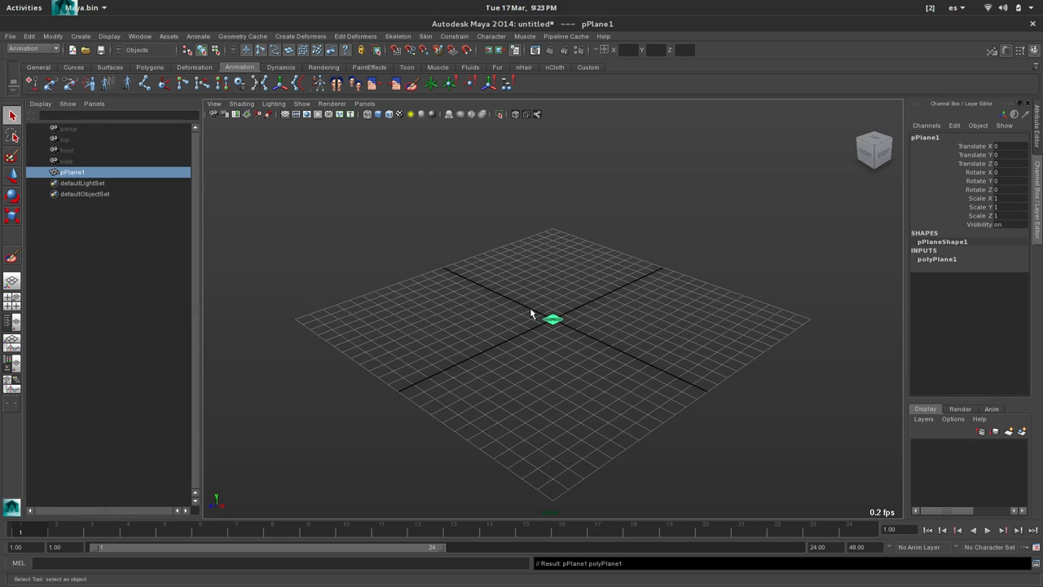
left_click(937, 258)
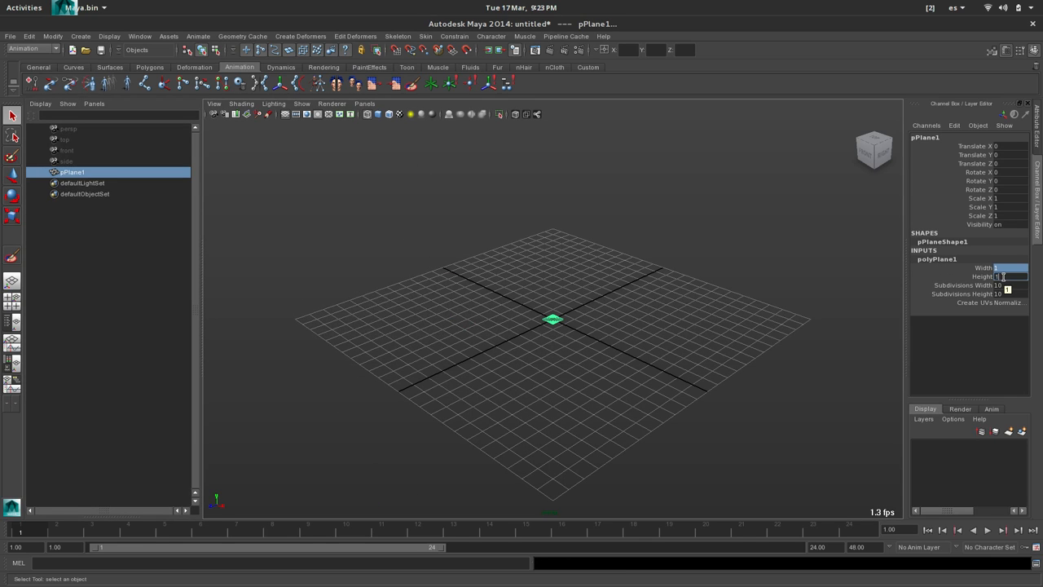
left_click(682, 257)
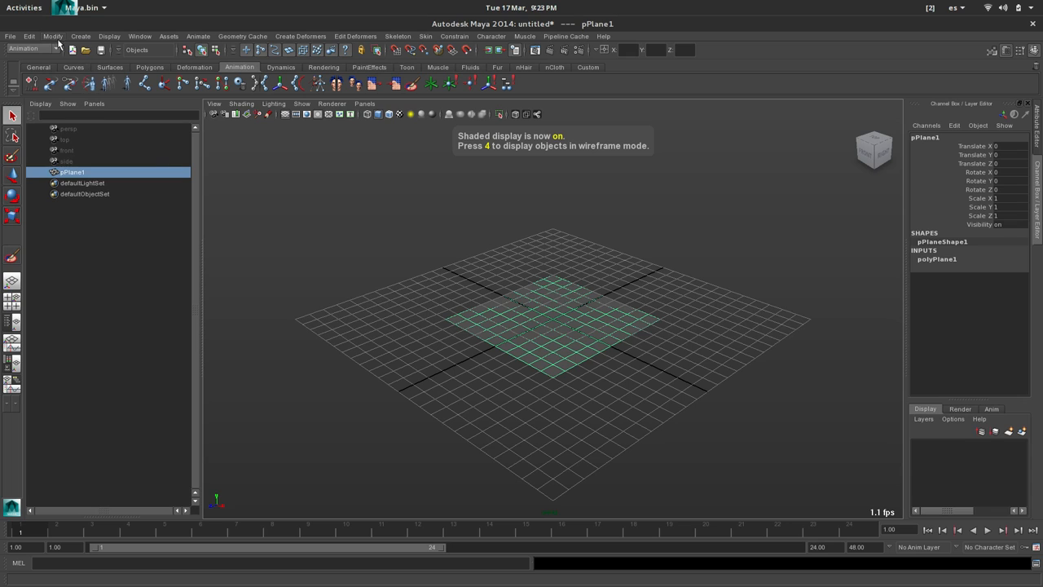
left_click(29, 36)
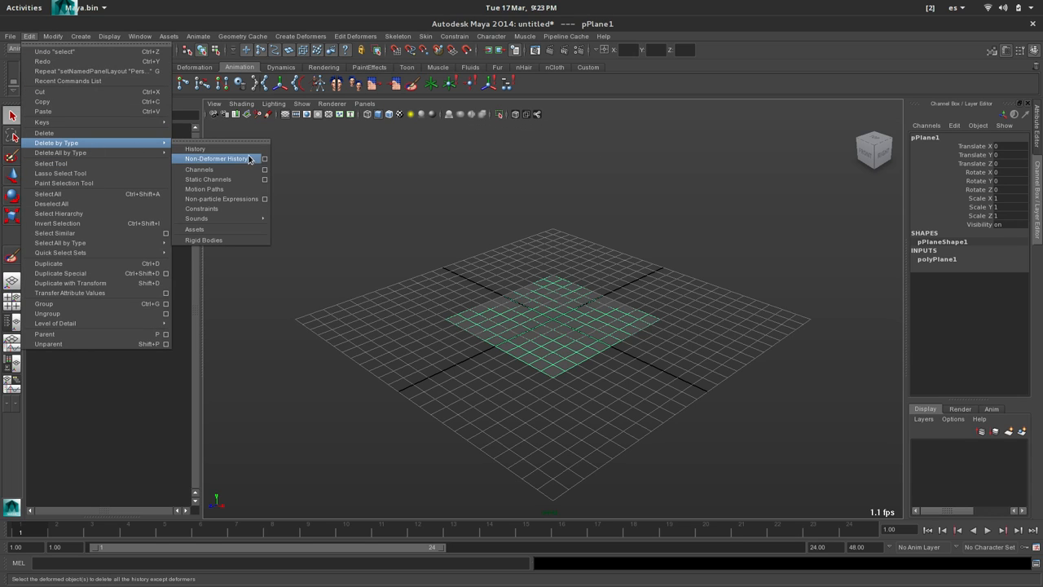
left_click(215, 158)
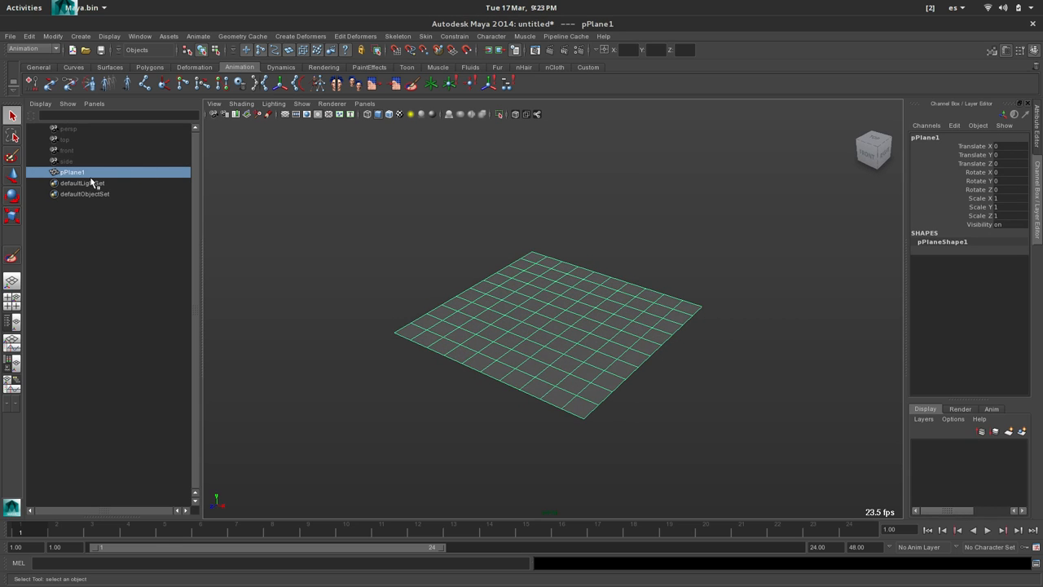
- Rename the plane to layer1 and rename the third duplicate copy to blendshape
double_click(72, 173)
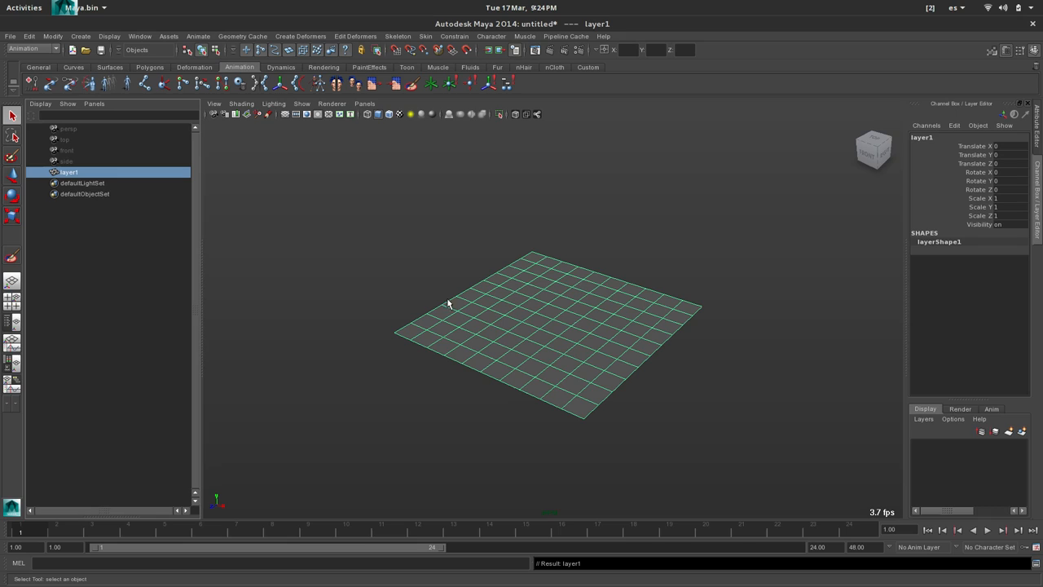
mouse_move(569, 316)
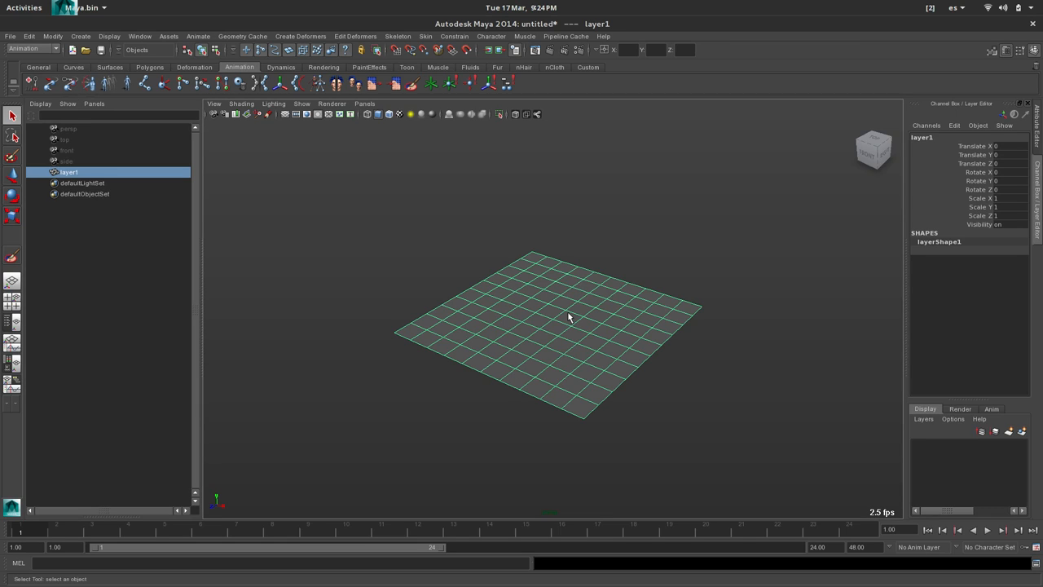
mouse_move(572, 318)
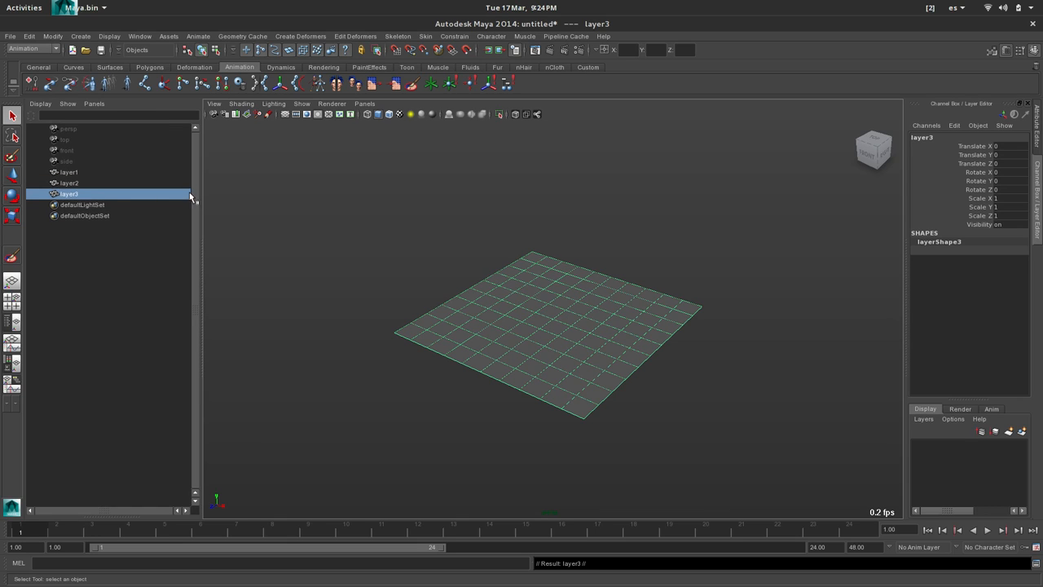
double_click(69, 194)
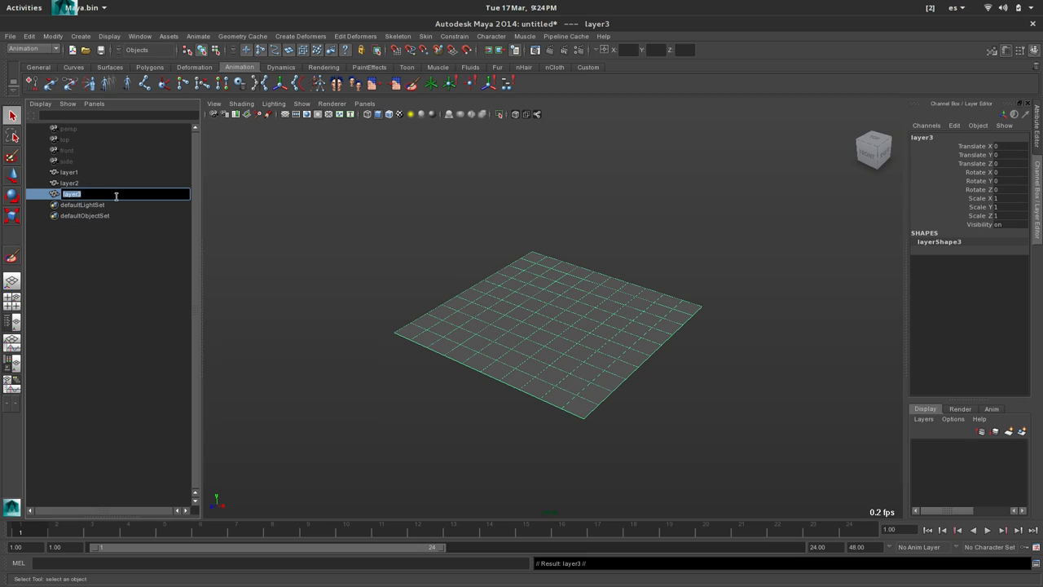
type("blendshap")
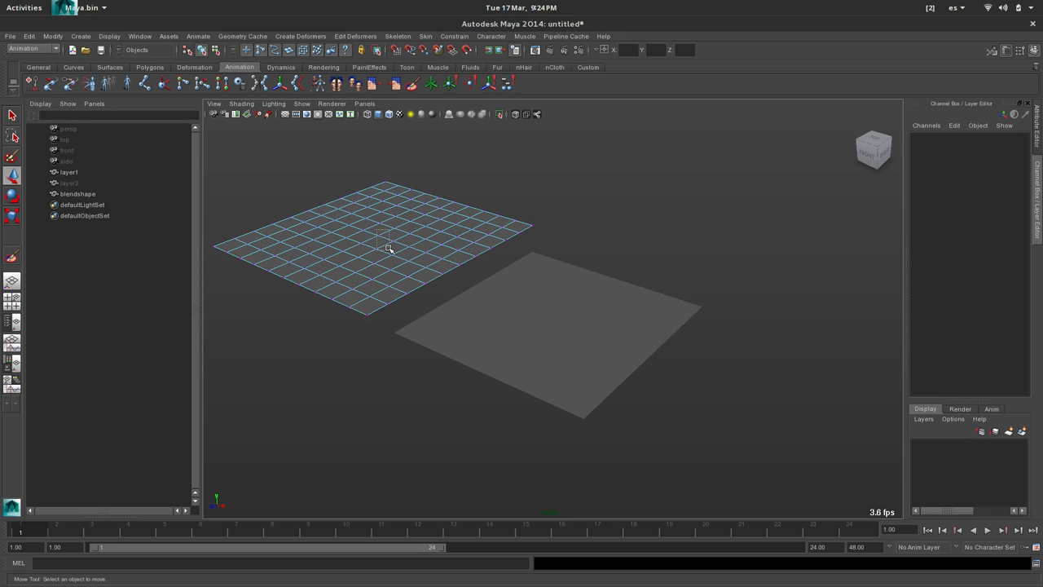
- Soft-select the blendshape plane's centre vertices and pull them up into a smooth bump
left_click(378, 235)
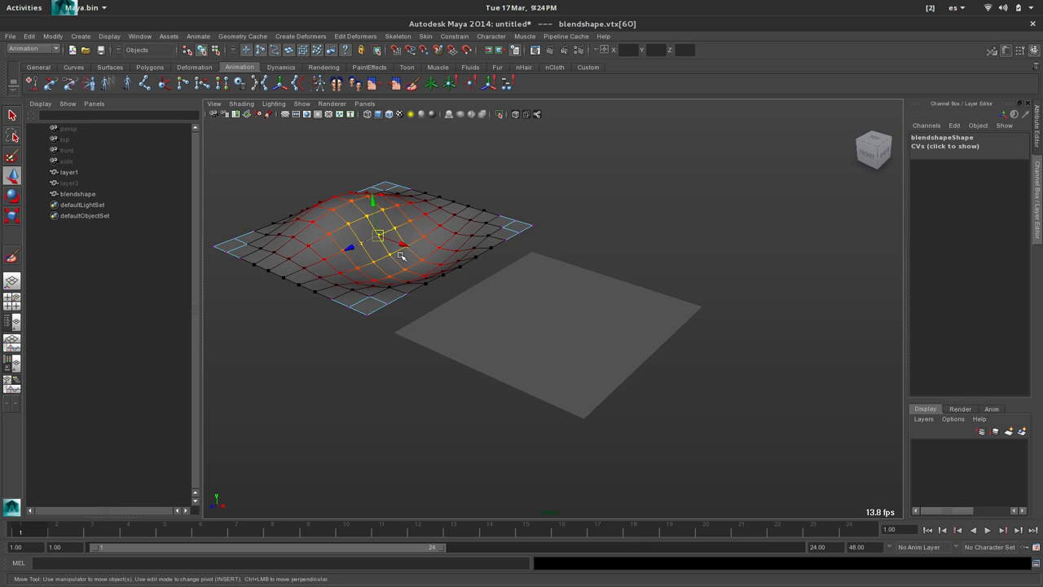
left_click_drag(375, 236, 404, 220)
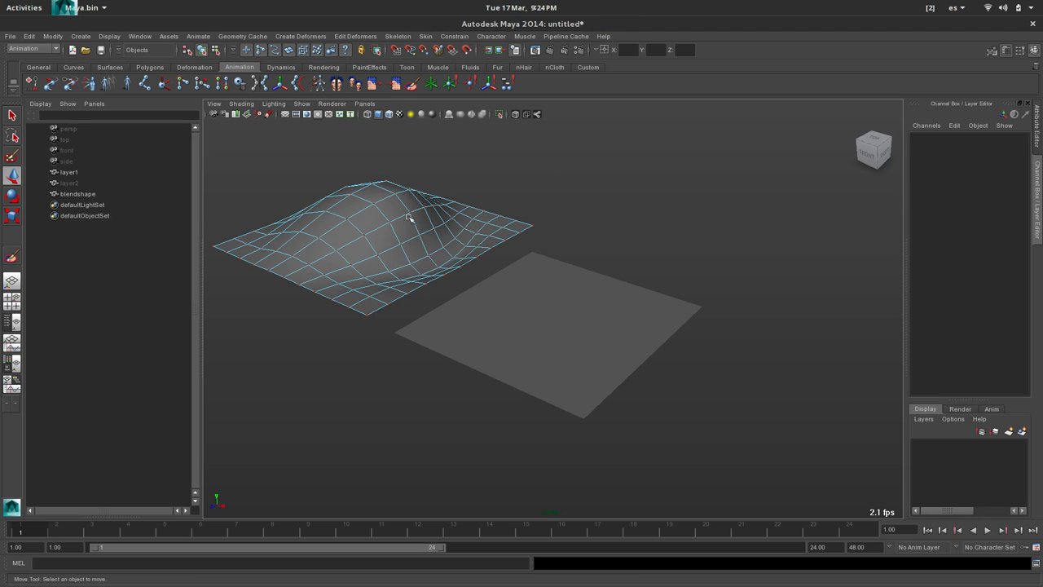
left_click(78, 194)
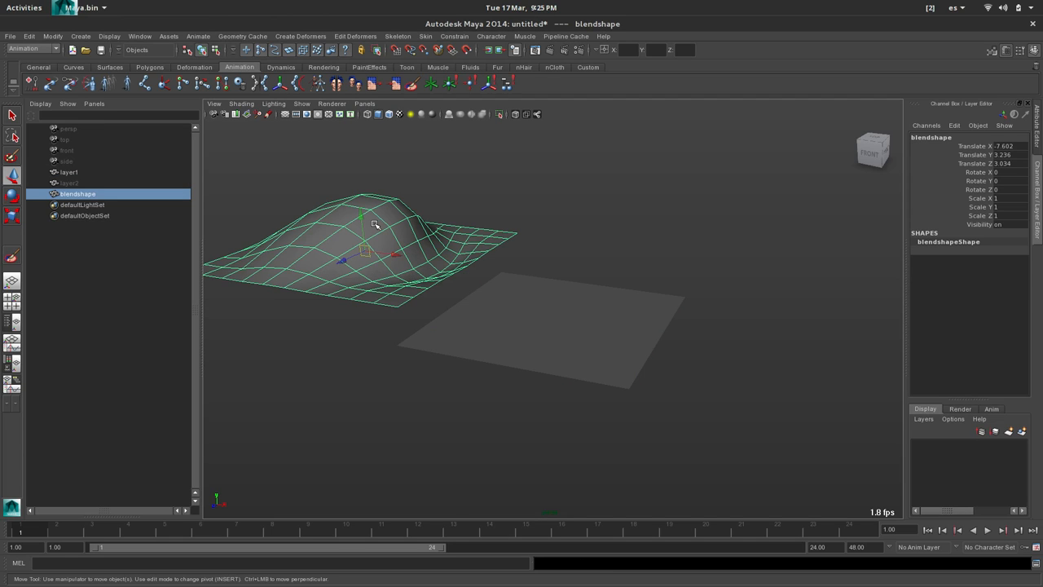
- Add the bump plane as a blend shape target of layer1 and key its blendshape weight channel
left_click(69, 173)
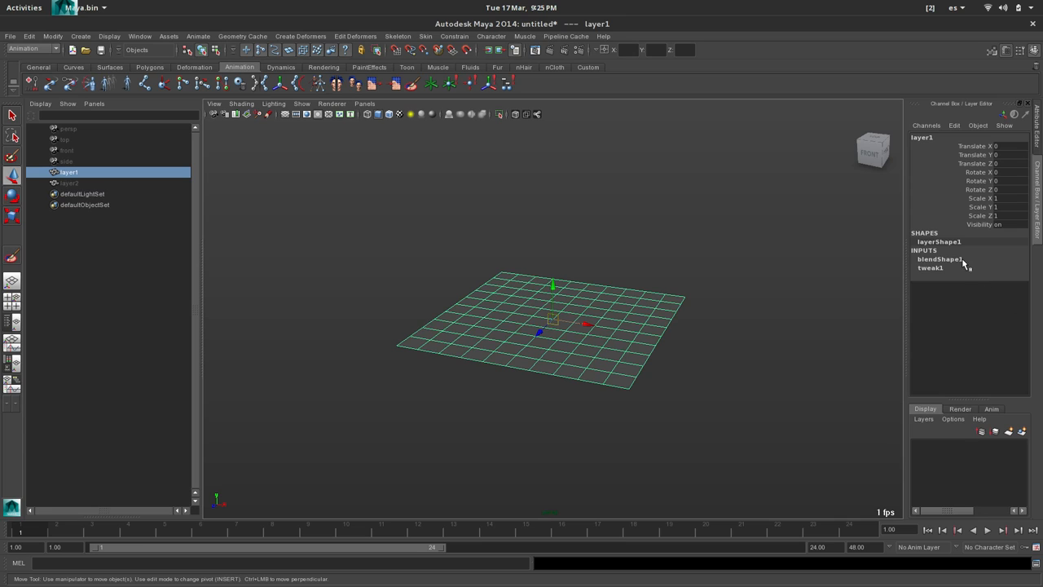
left_click(939, 258)
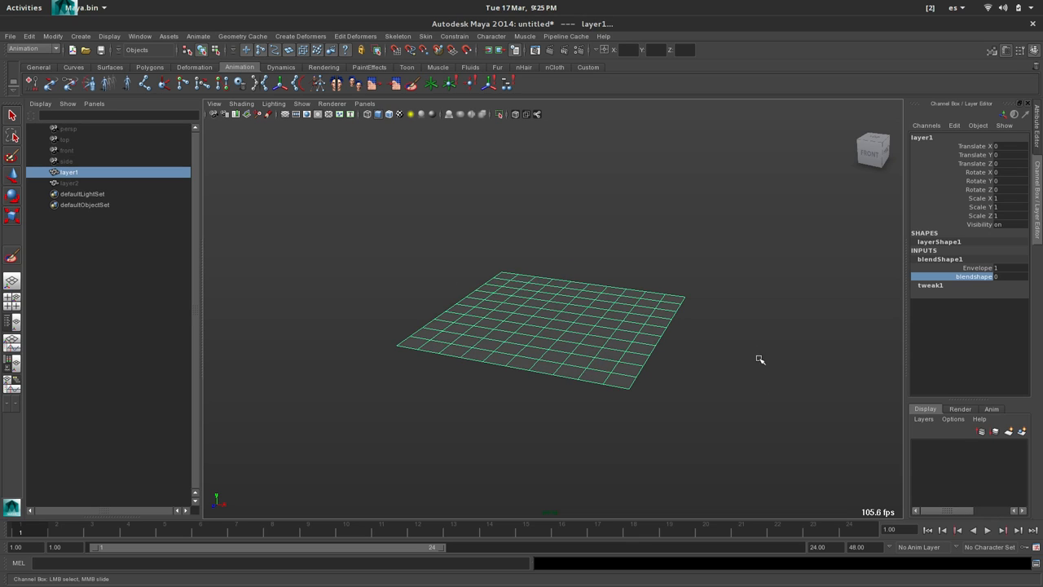
left_click(926, 124)
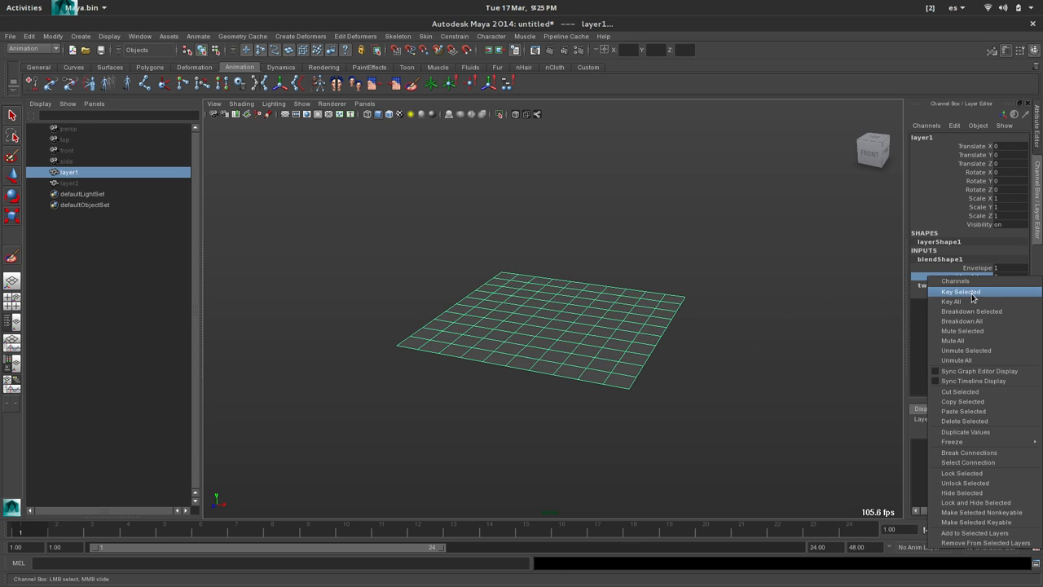
left_click(960, 292)
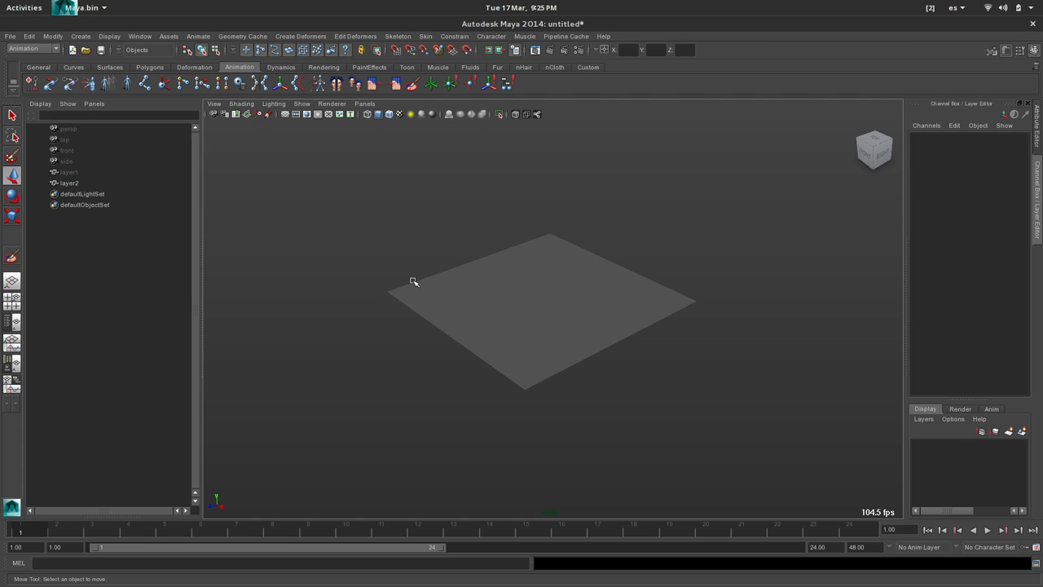
mouse_move(489, 305)
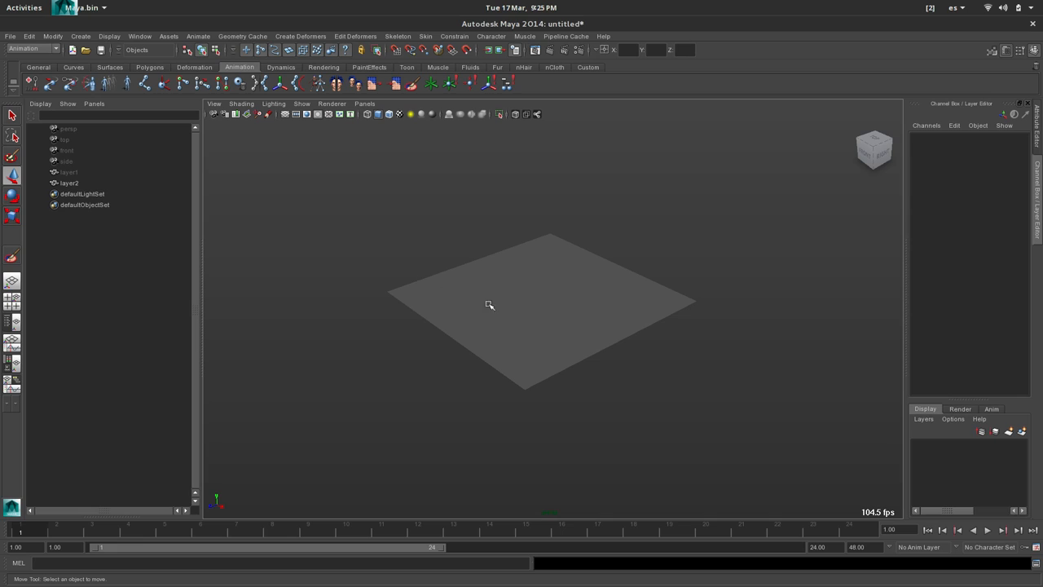
mouse_move(489, 294)
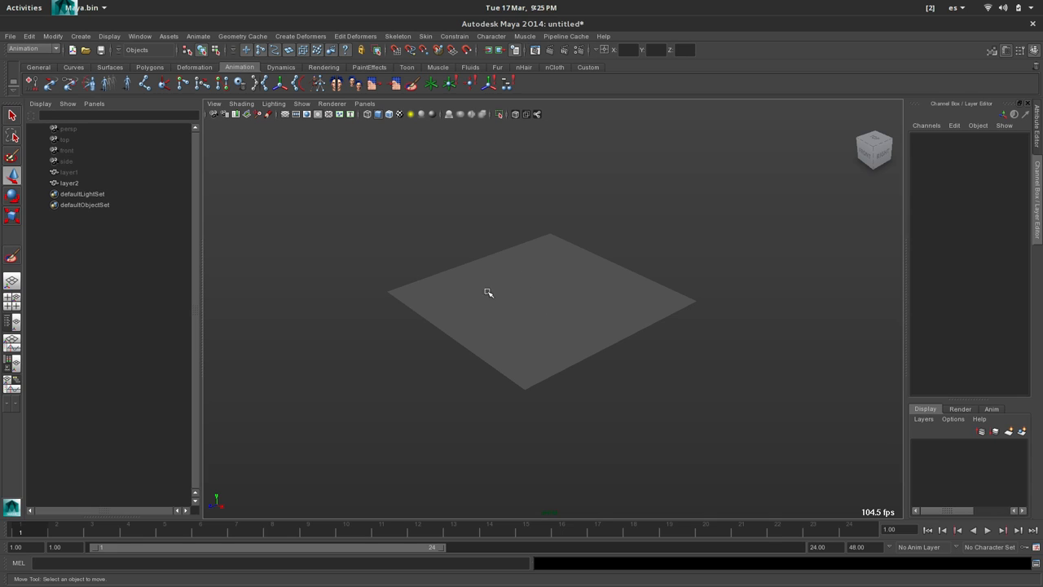
mouse_move(564, 297)
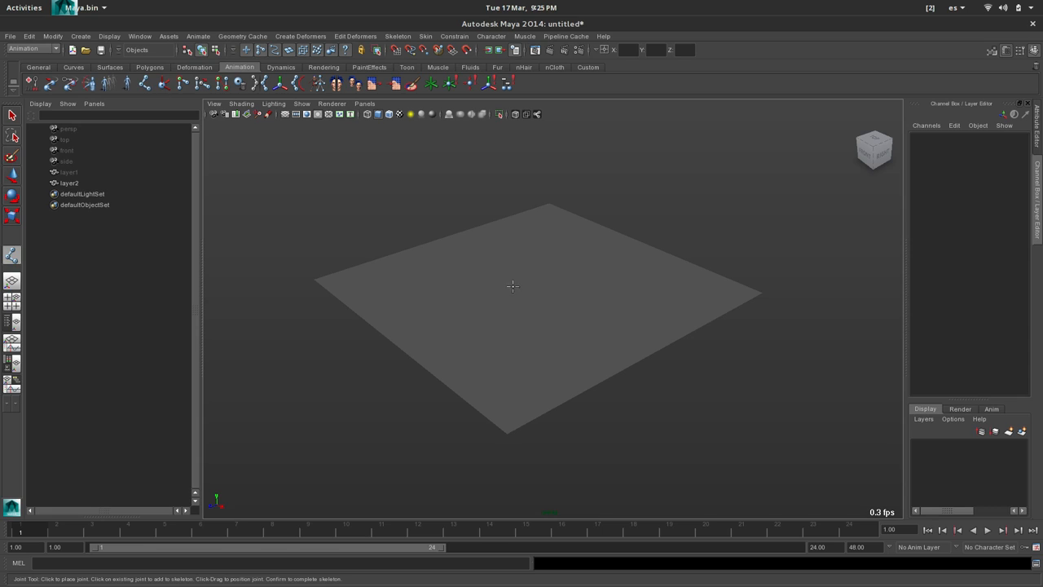
- Place joint1 with child joint2 at the centre of the flat layer2 plane
left_click(515, 287)
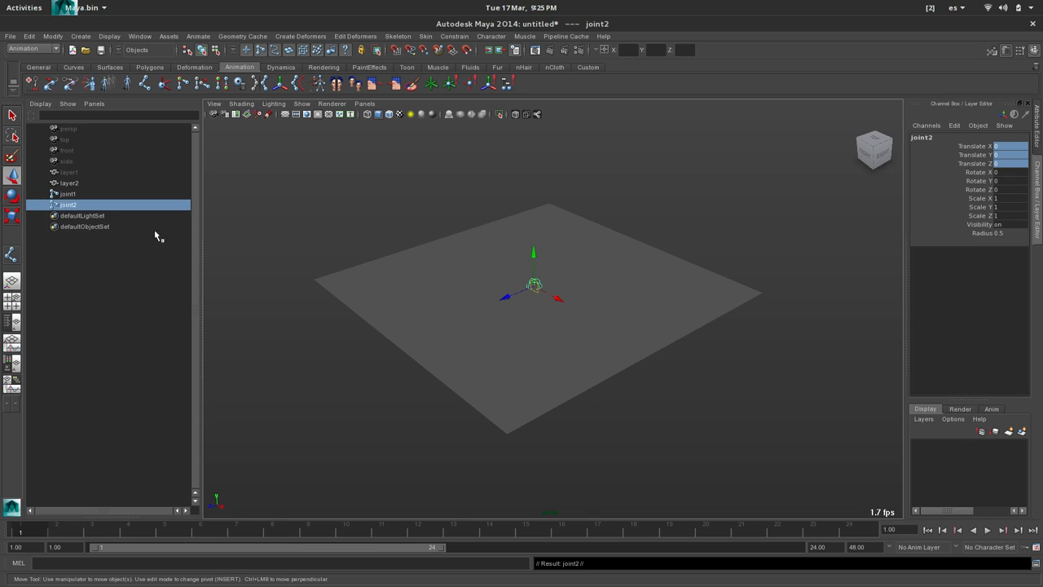
left_click(68, 194)
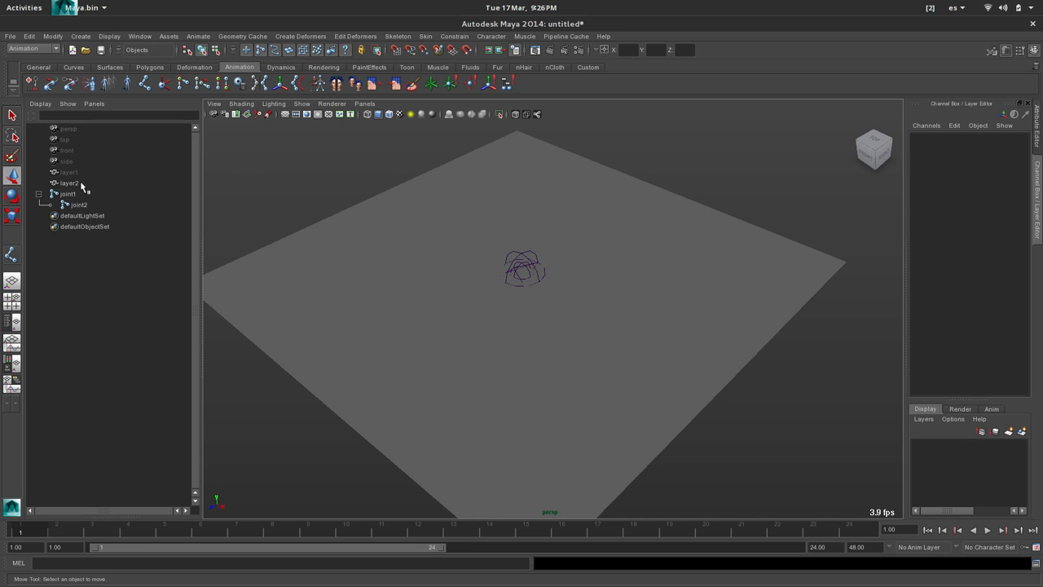
- Smooth-bind layer2 to the joint1–joint2 skeleton and start the Paint Skin Weights Tool
left_click(68, 182)
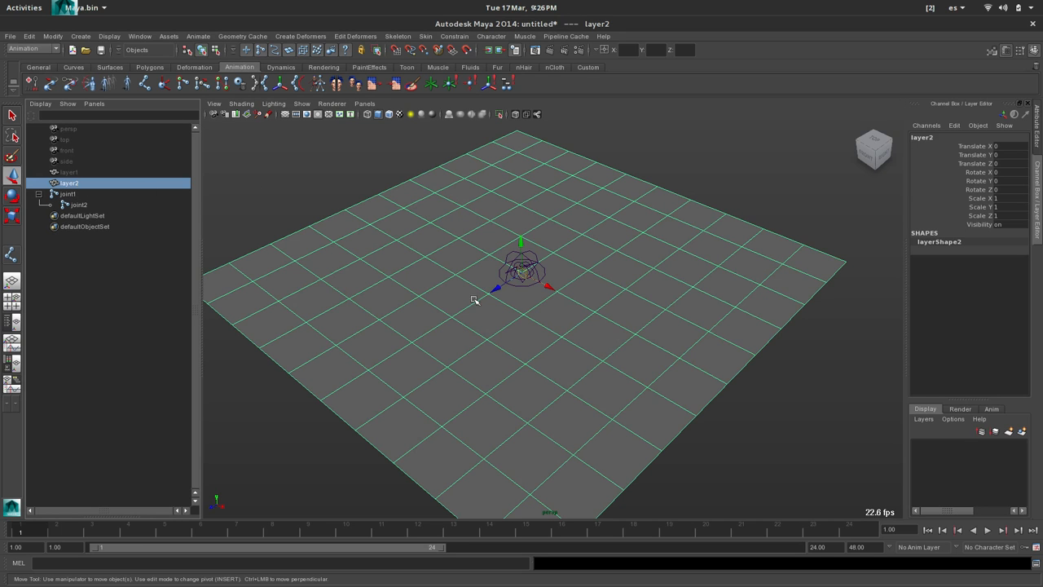
left_click(68, 194)
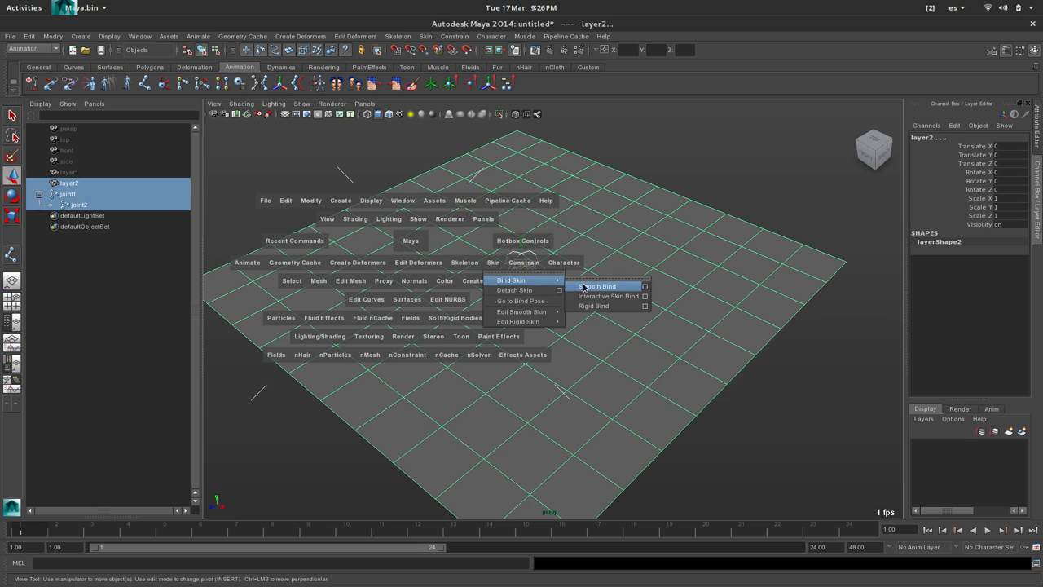
left_click(595, 287)
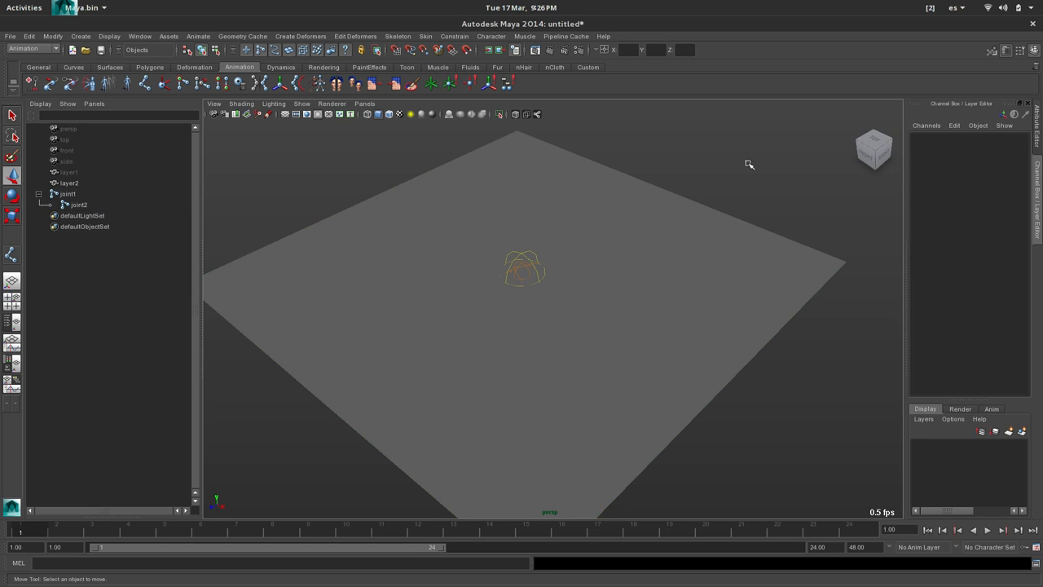
left_click(78, 205)
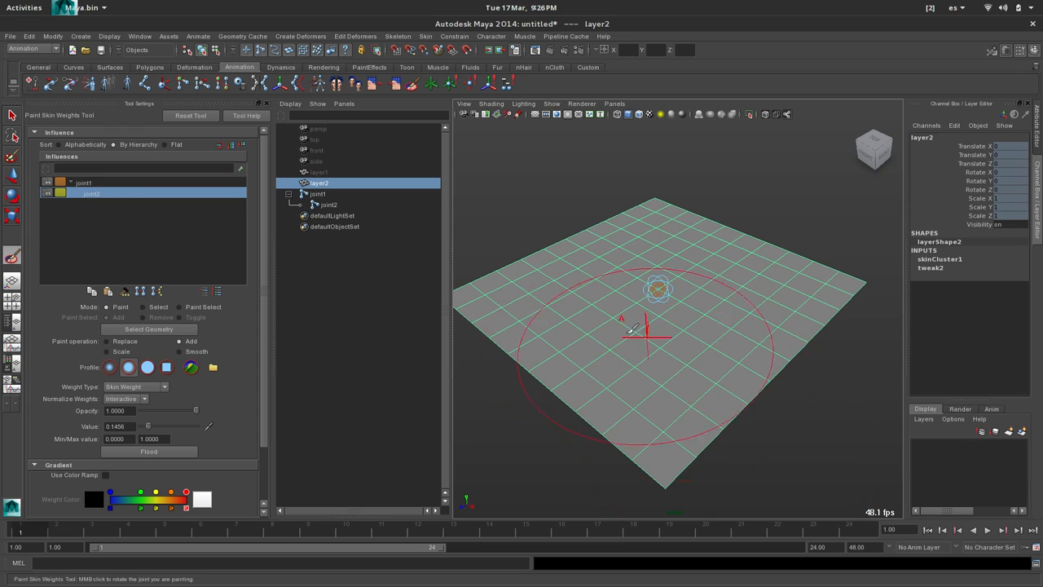
- Flood layer2 with full weight 1.0 for joint2 and check its coverage
left_click(85, 183)
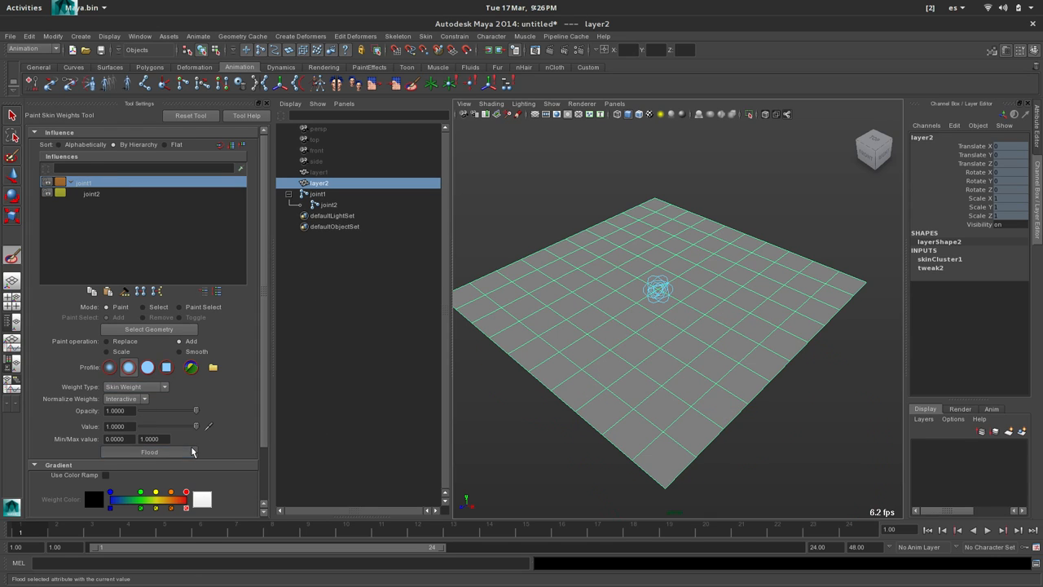
left_click(150, 451)
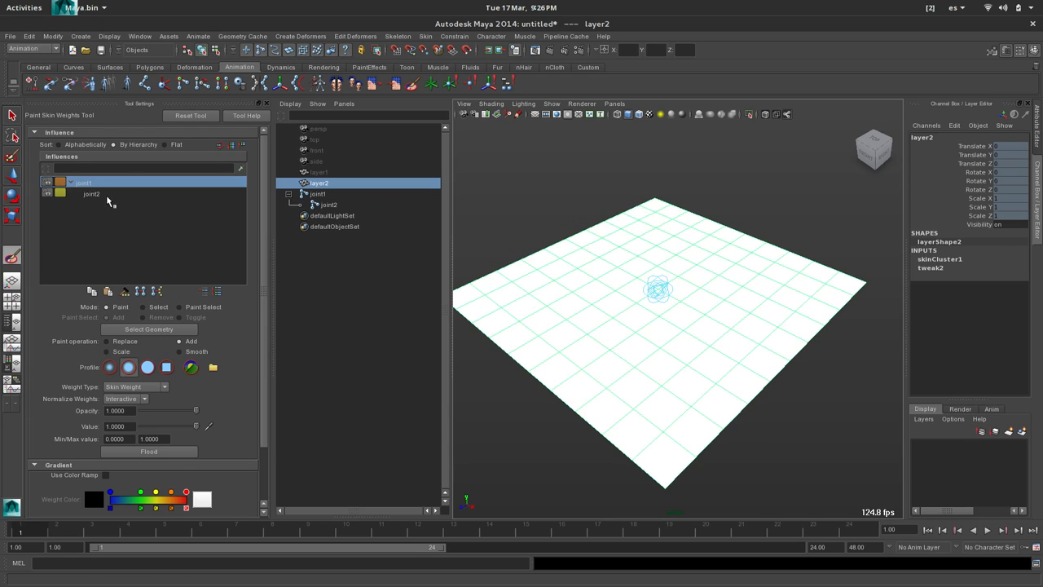
left_click(91, 194)
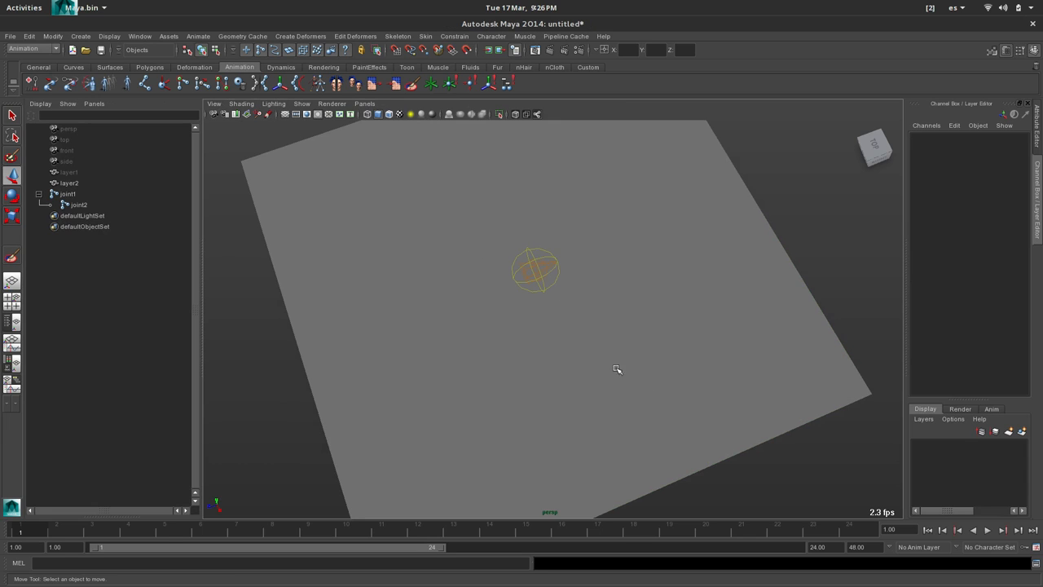
left_click_drag(616, 369, 531, 269)
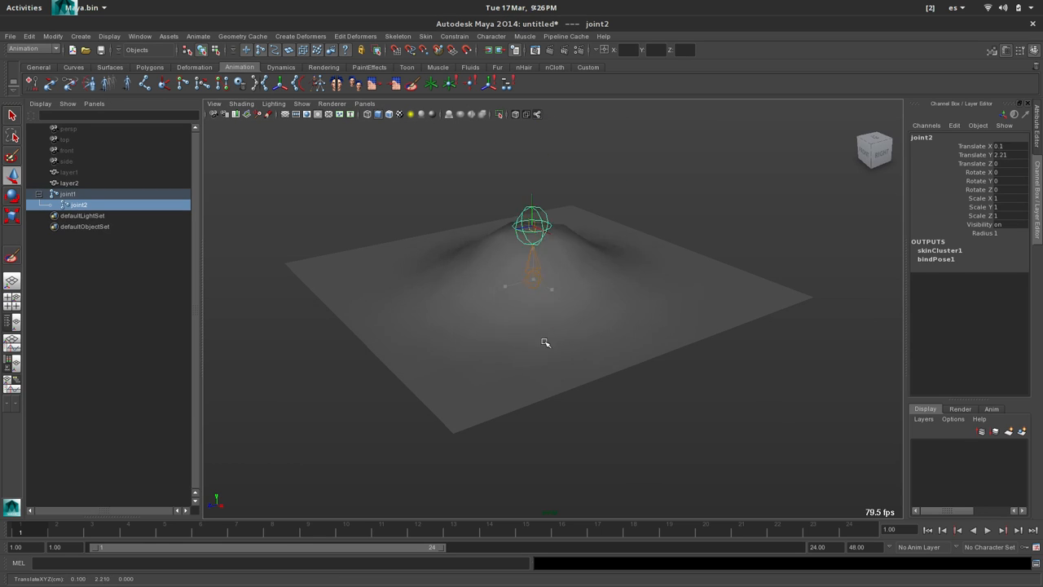
left_click_drag(530, 228, 558, 188)
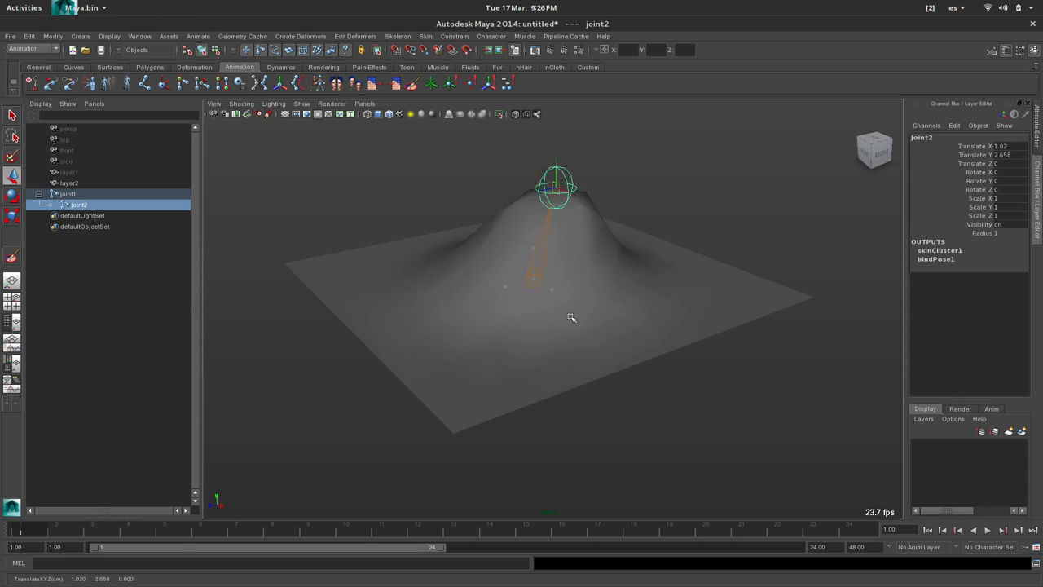
left_click_drag(558, 192, 554, 148)
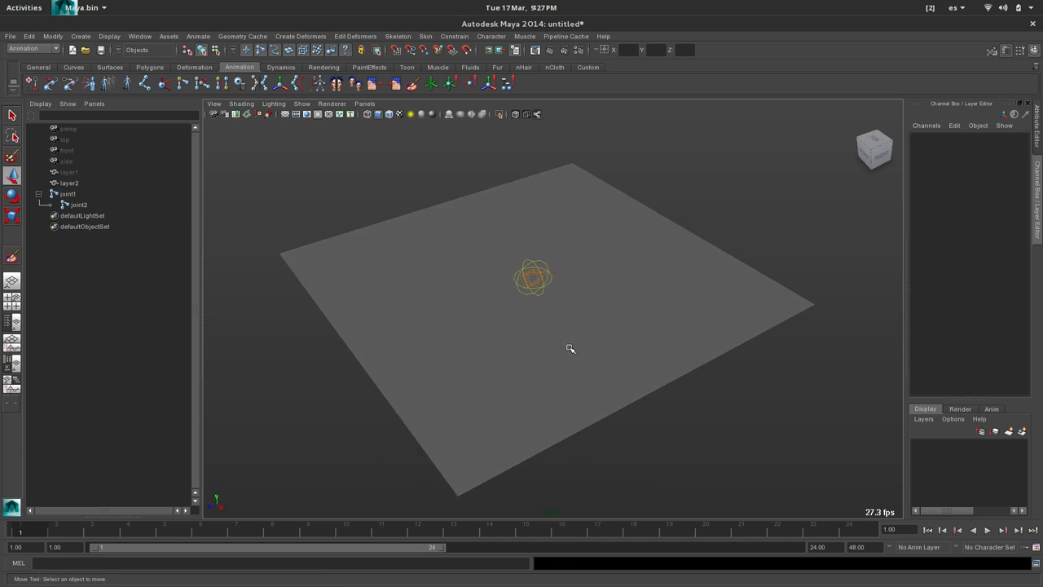
mouse_move(601, 306)
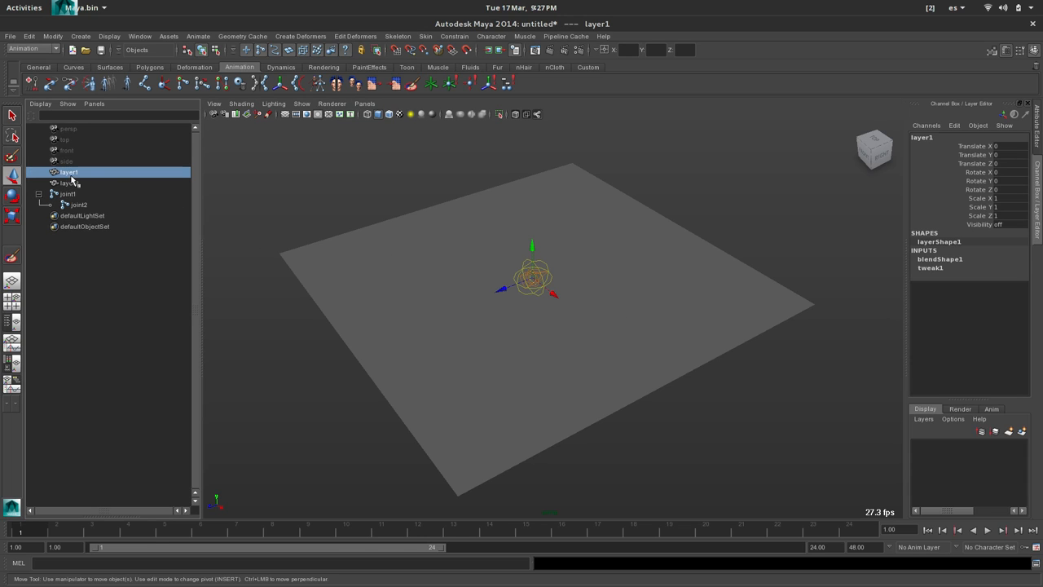
mouse_move(74, 186)
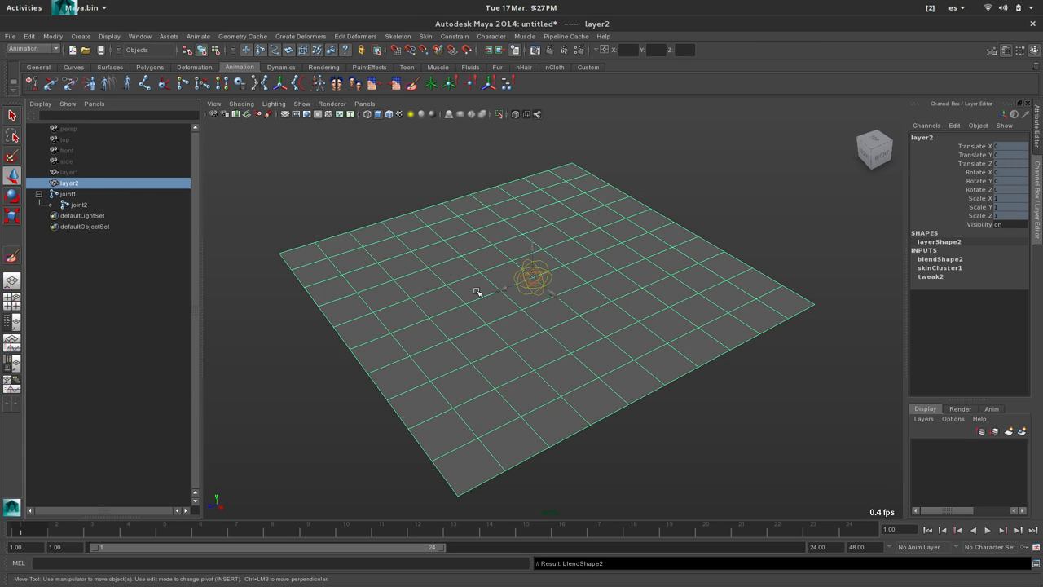
- Inspect the new blendShape2 weight on layer2 and test-move joint2 over the swelling plane
left_click(939, 258)
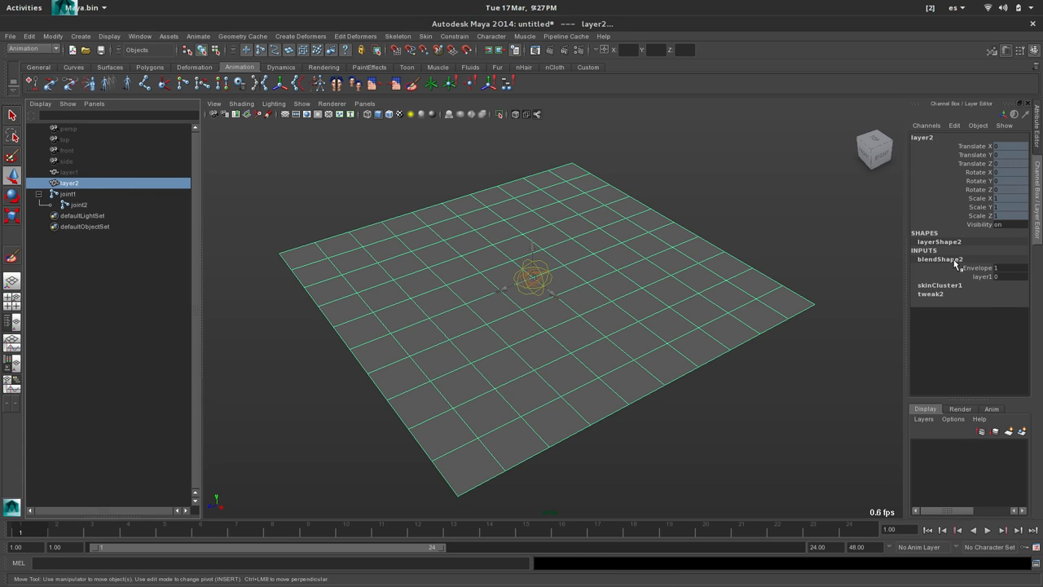
left_click(982, 277)
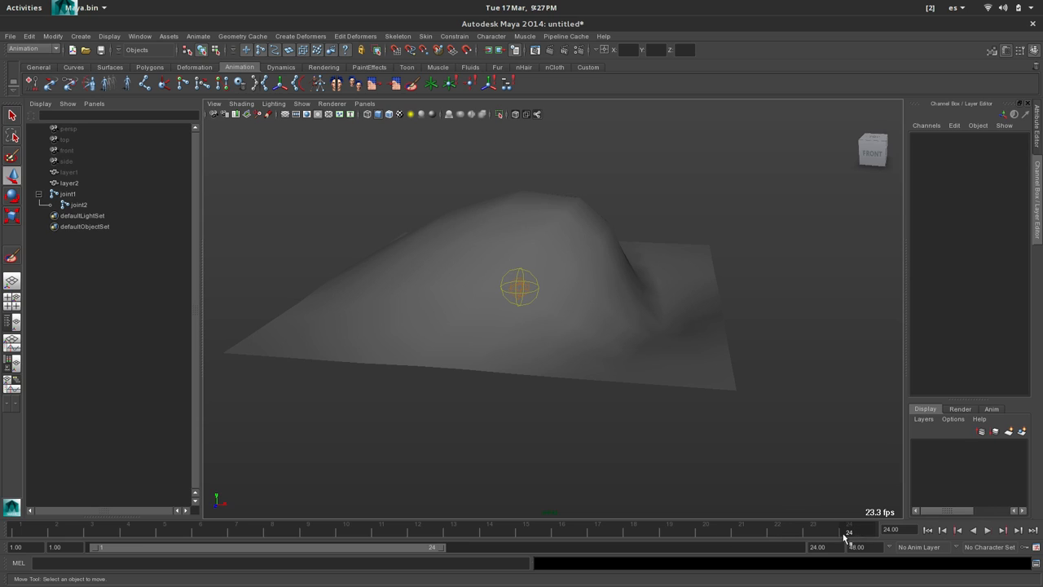
mouse_move(534, 287)
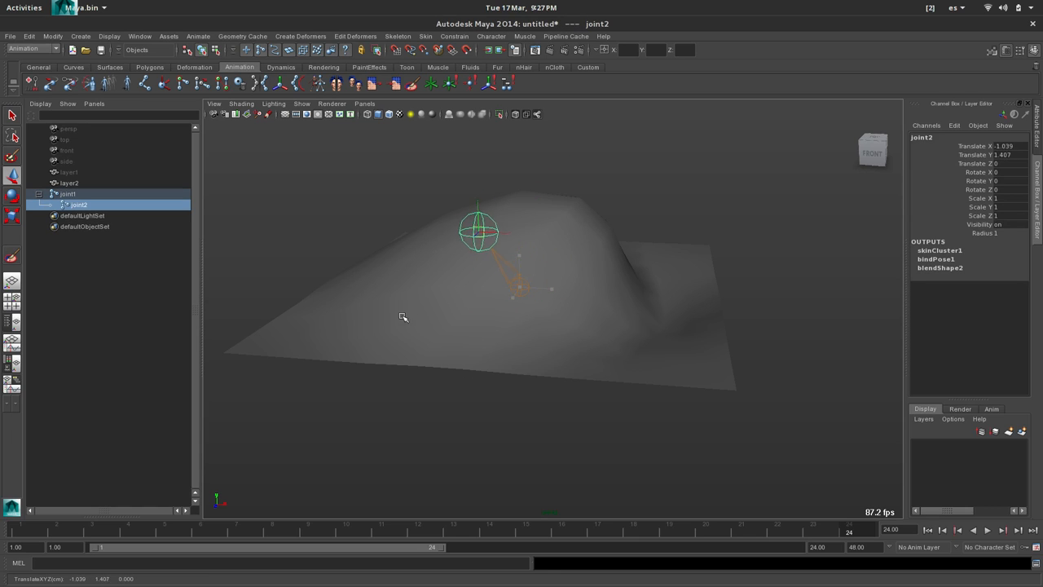
left_click_drag(479, 231, 520, 287)
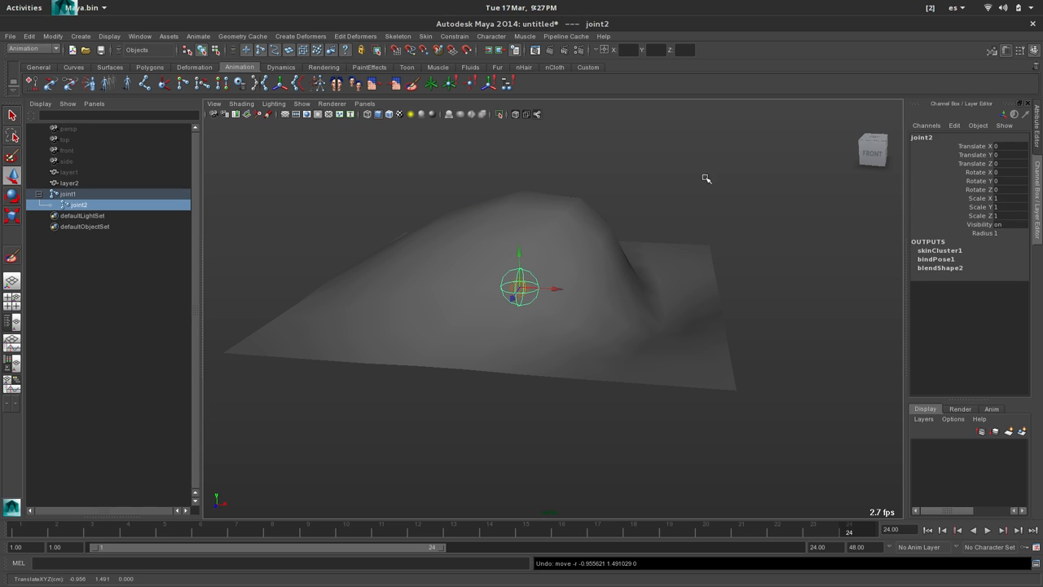
mouse_move(938, 253)
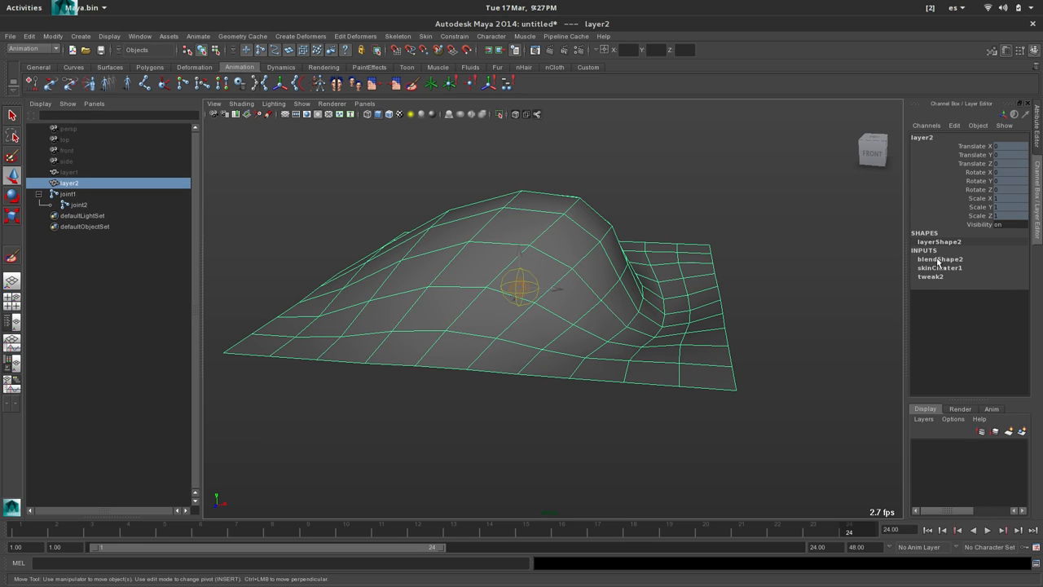
mouse_move(975, 274)
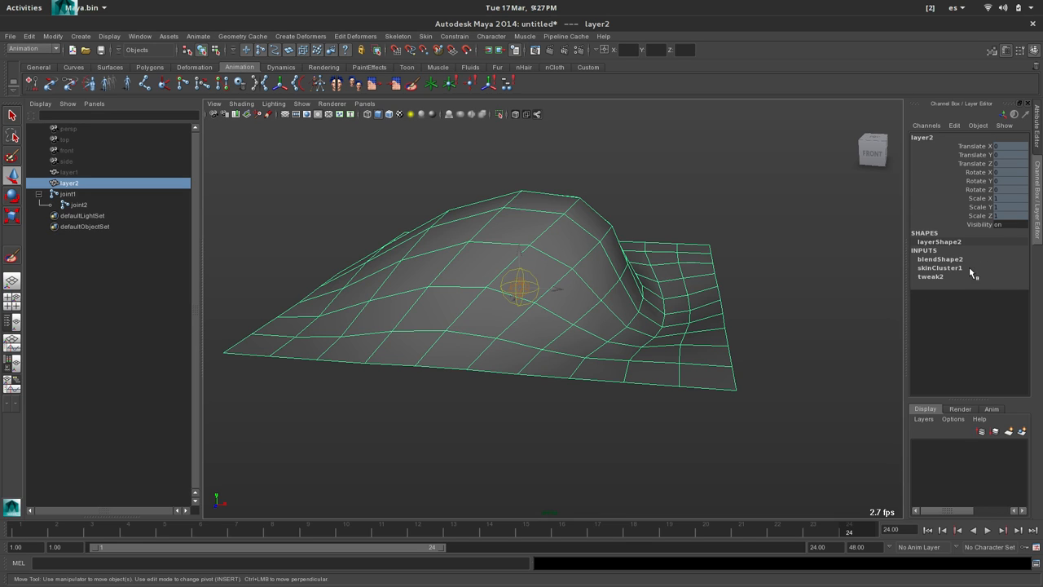
mouse_move(555, 91)
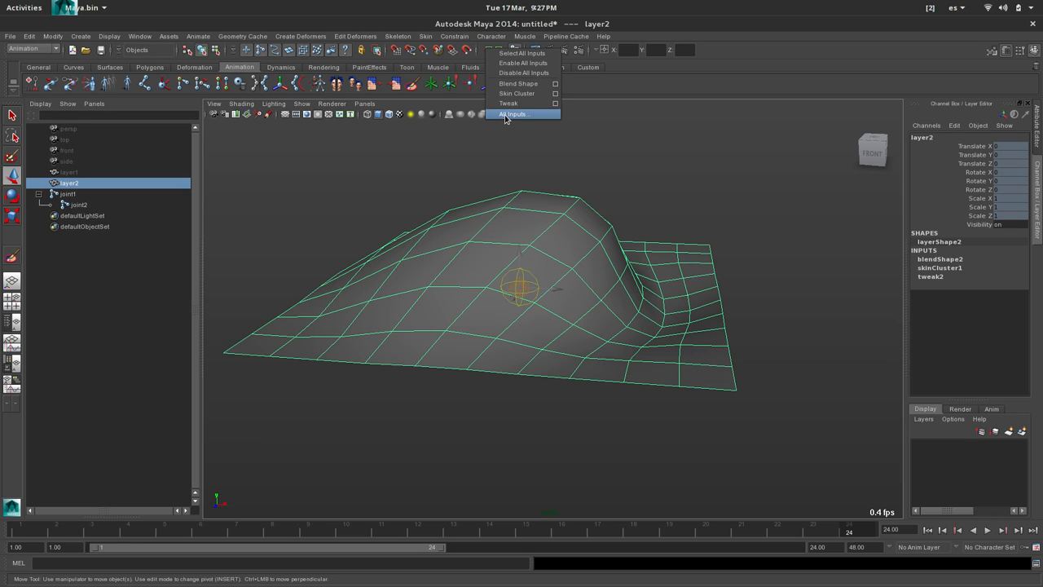
left_click(512, 114)
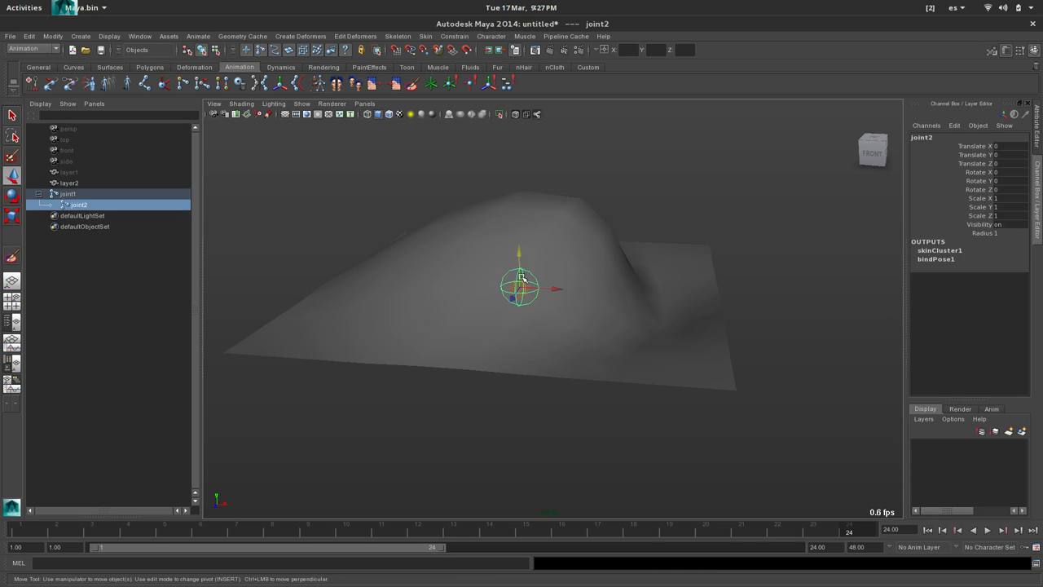
left_click_drag(521, 285, 571, 269)
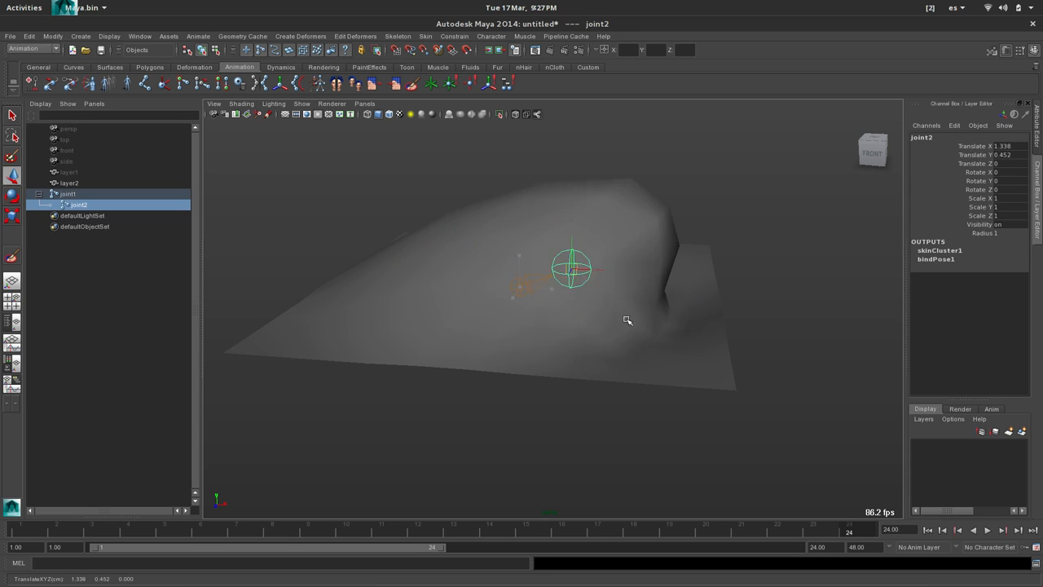
key("ctrl+z")
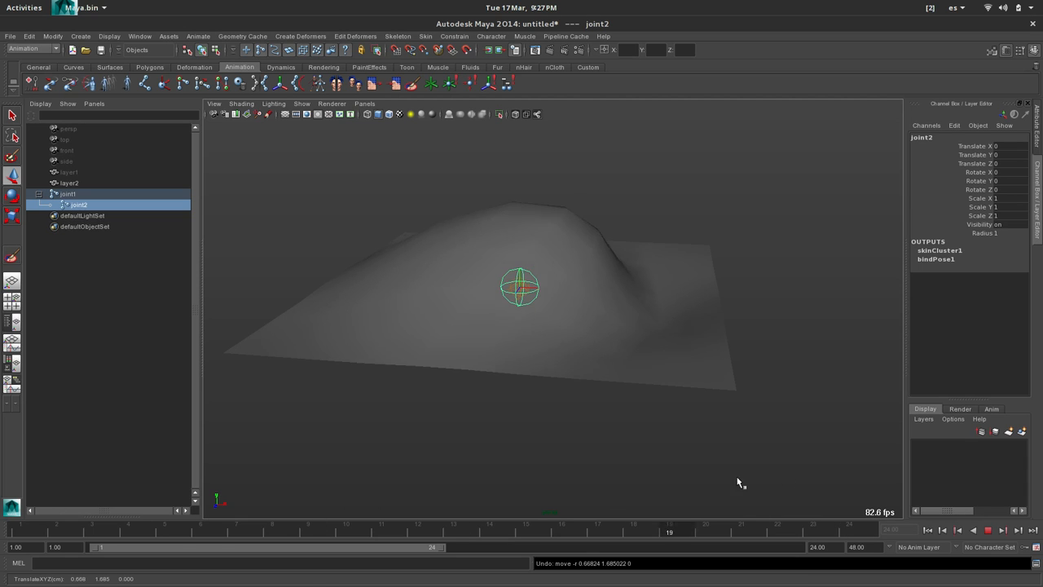
left_click_drag(740, 482, 506, 398)
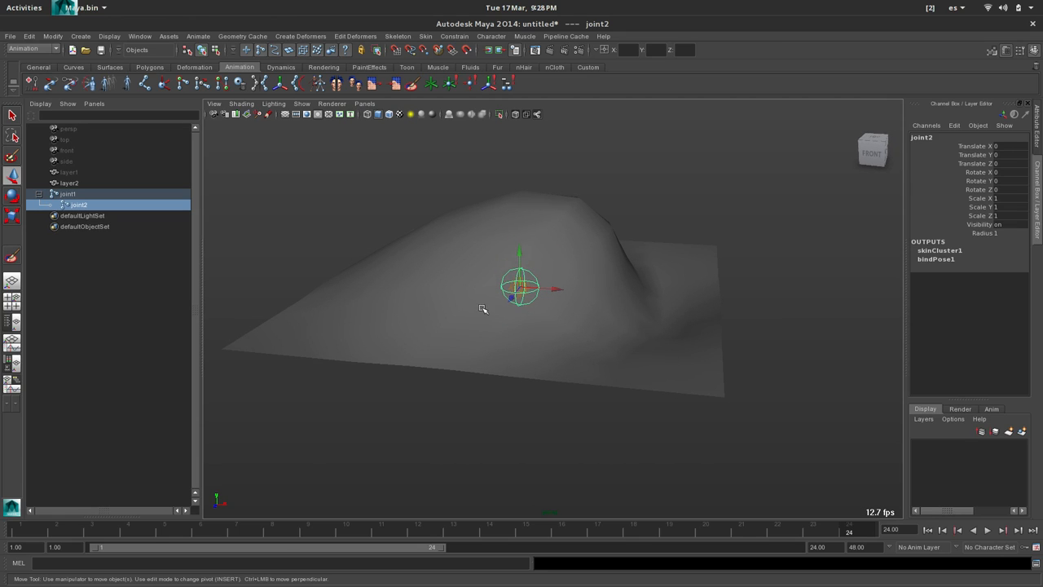
mouse_move(518, 312)
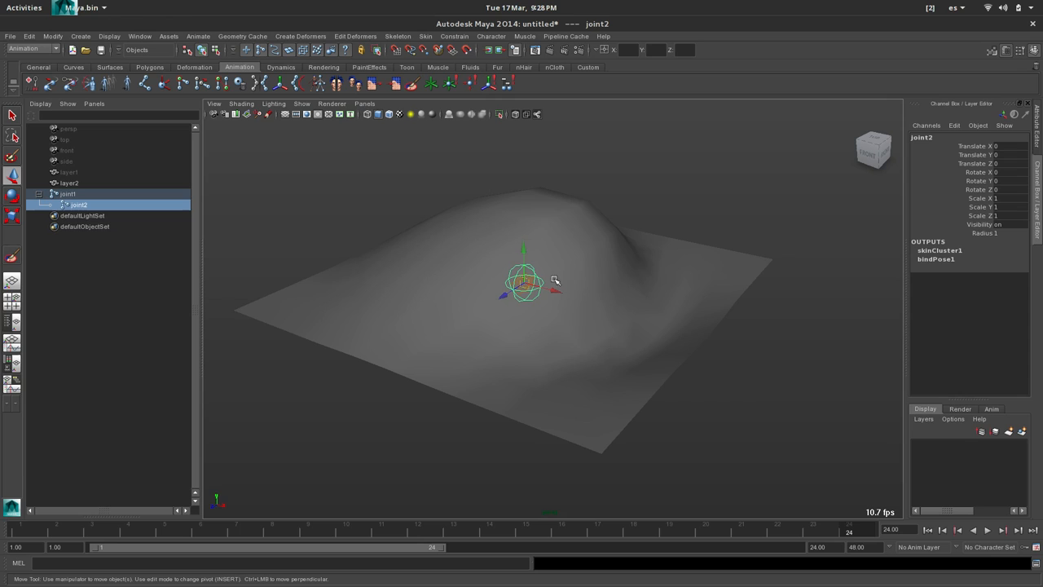
mouse_move(561, 192)
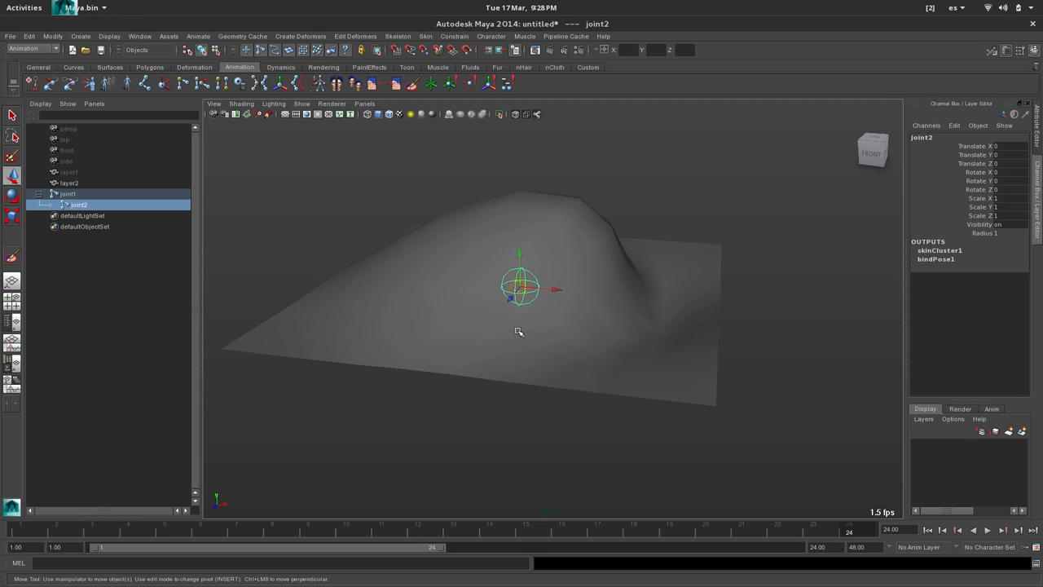
left_click_drag(520, 287, 536, 274)
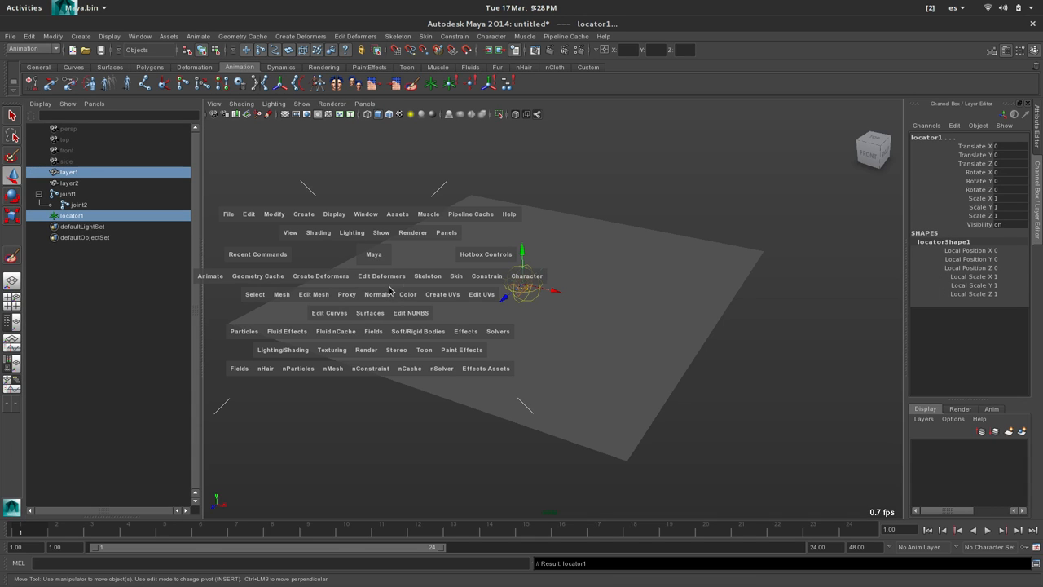
- Inspect locator1's pointOnPolyConstraint offset and weight attributes and parent joint1 under locator1
left_click(486, 275)
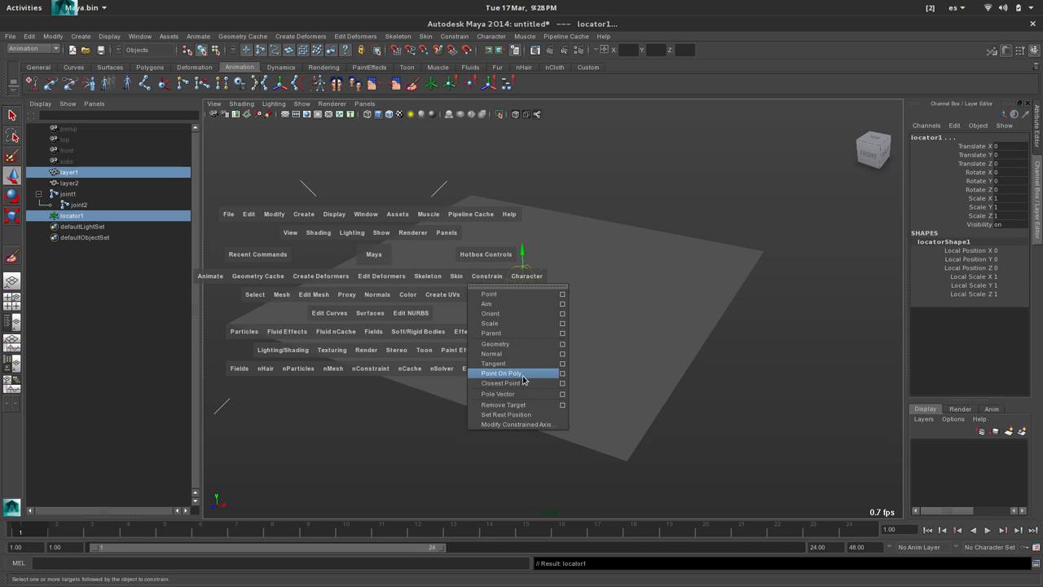
left_click(502, 372)
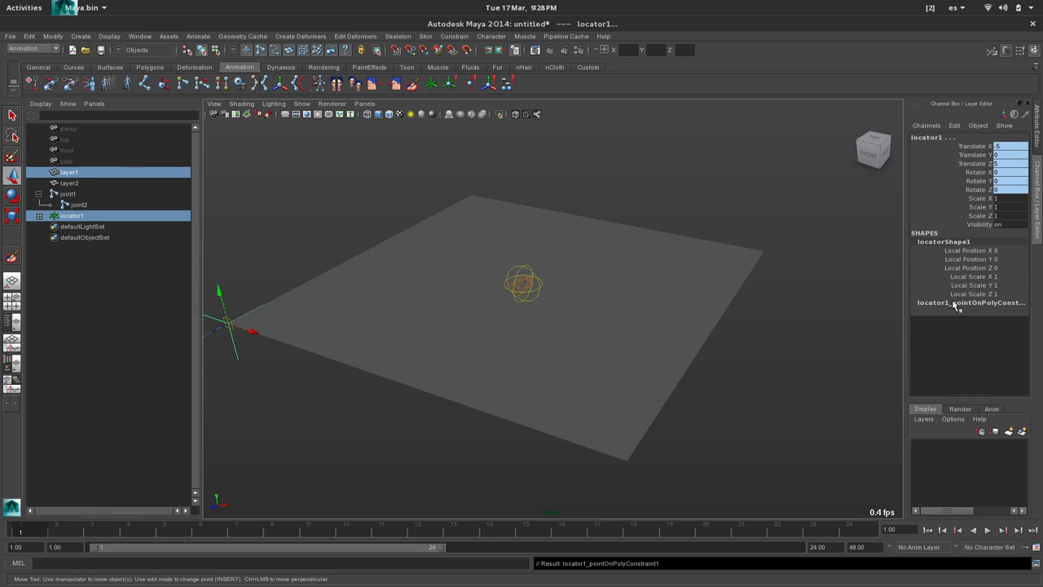
left_click(968, 302)
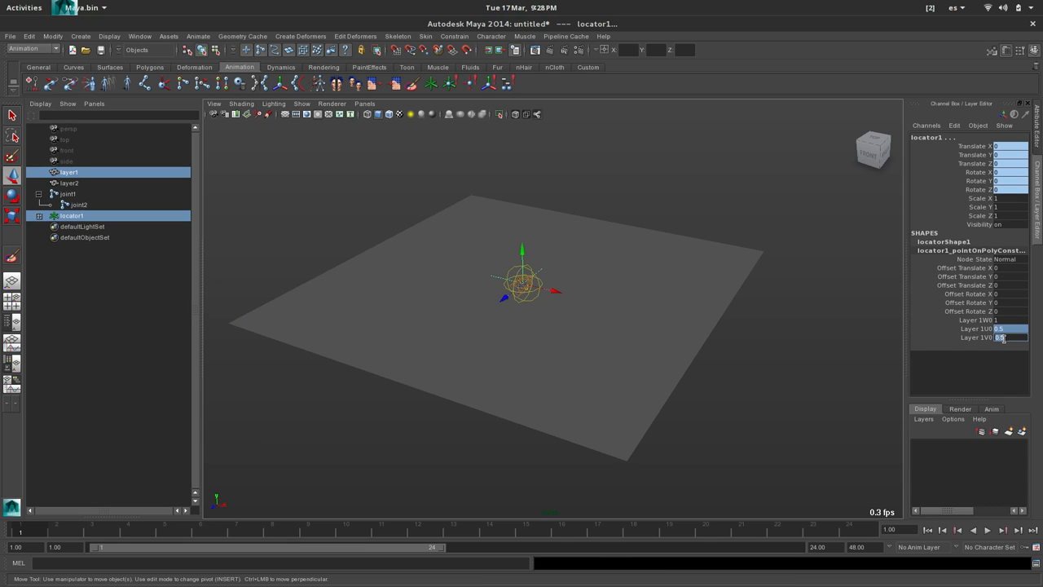
mouse_move(616, 171)
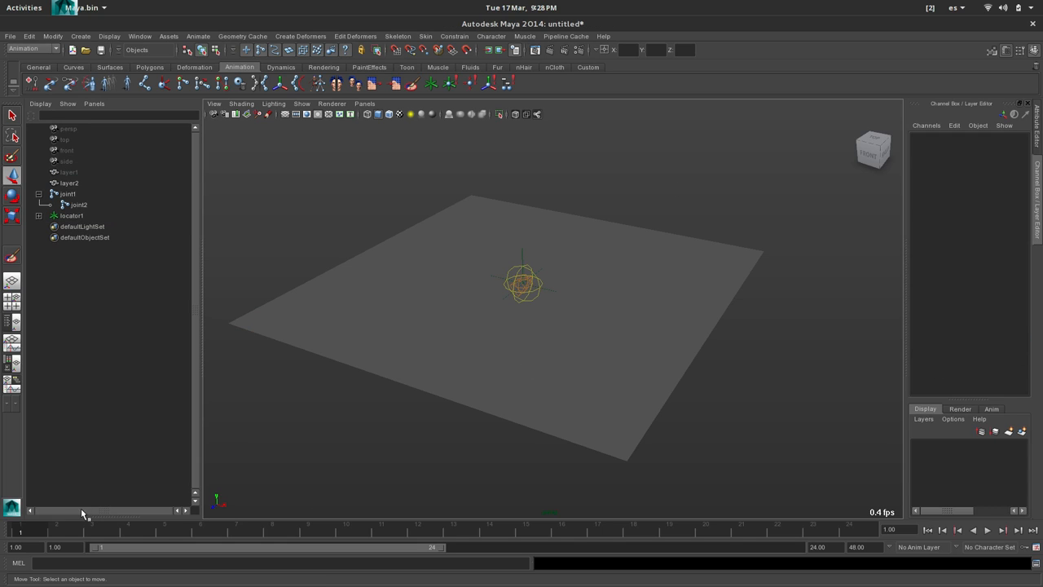
left_click(986, 530)
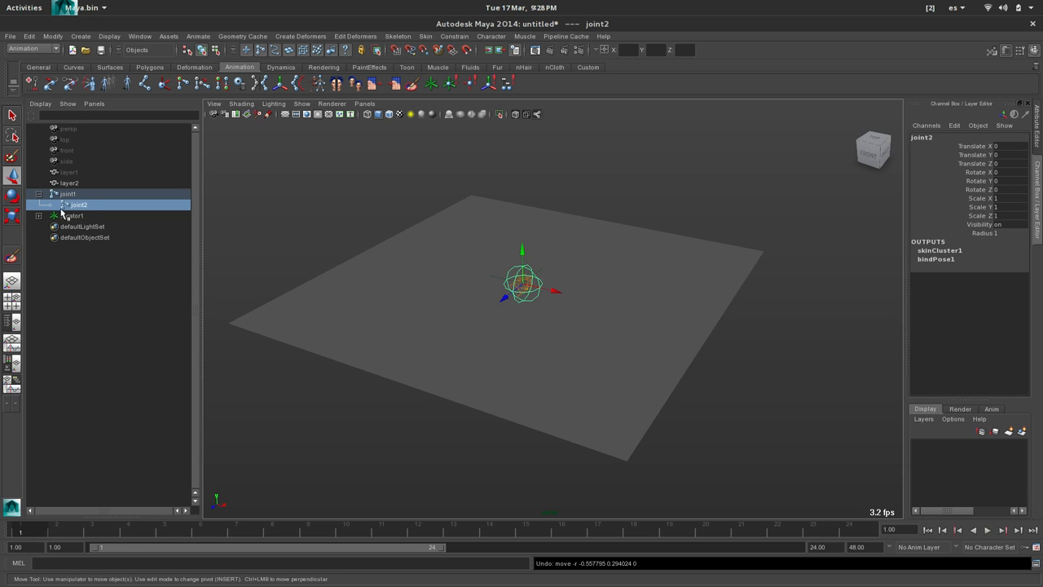
- Clear the joint selection and orbit to confirm locator1 rides the plane's animated bulge
left_click(69, 192)
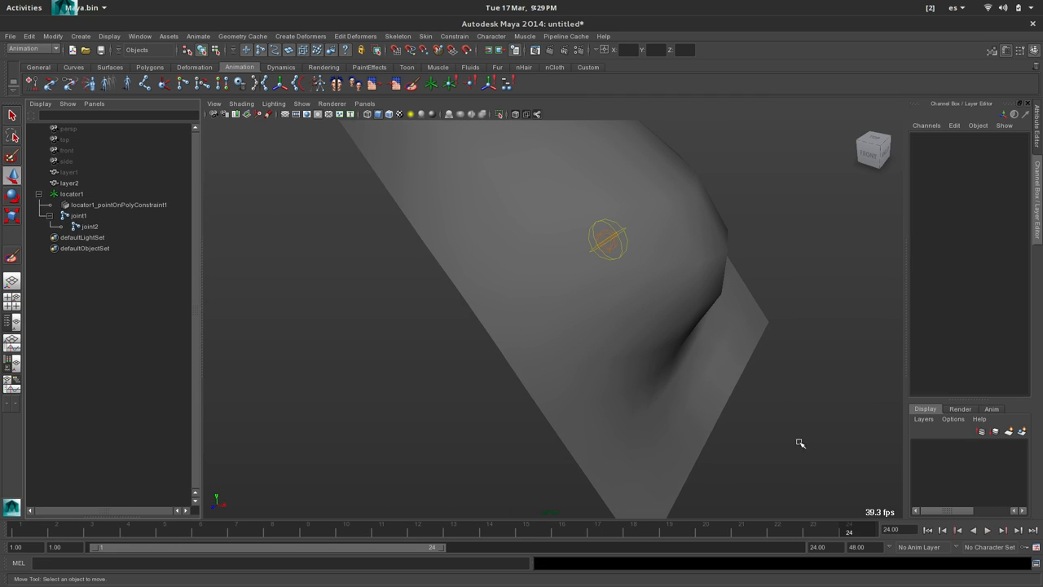
left_click_drag(800, 443, 755, 417)
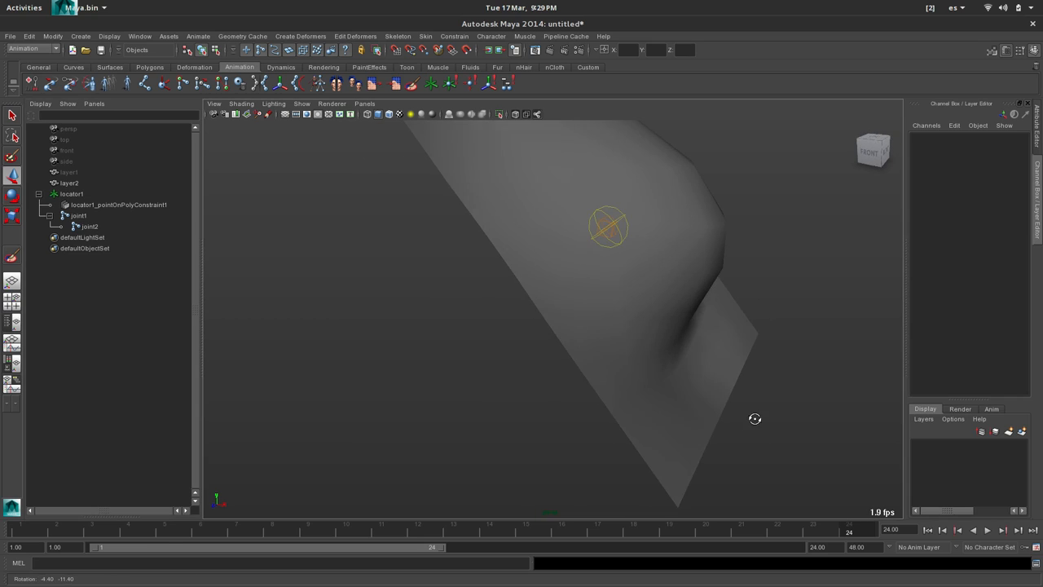
left_click_drag(755, 419, 623, 375)
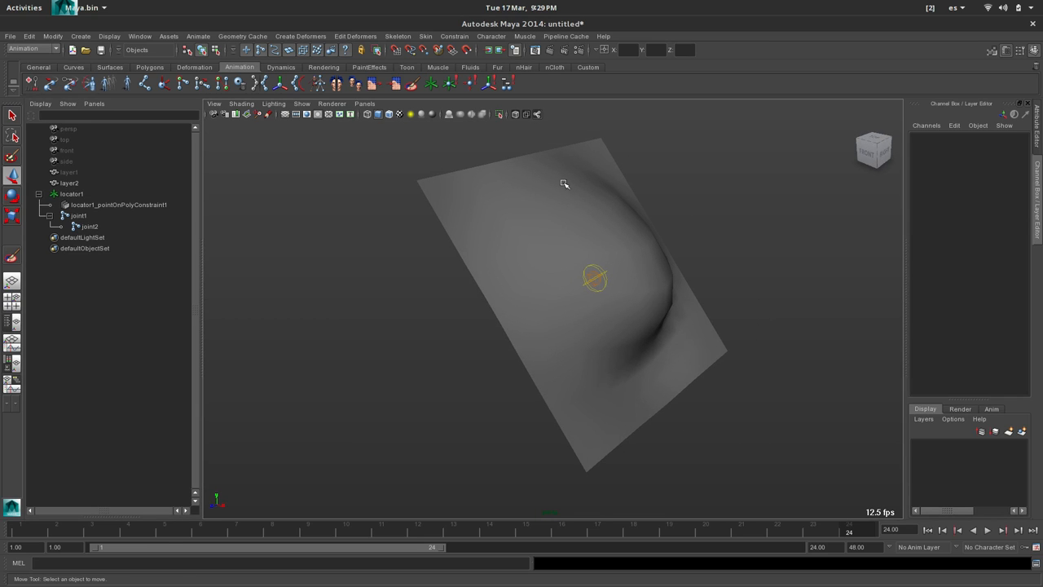
mouse_move(665, 325)
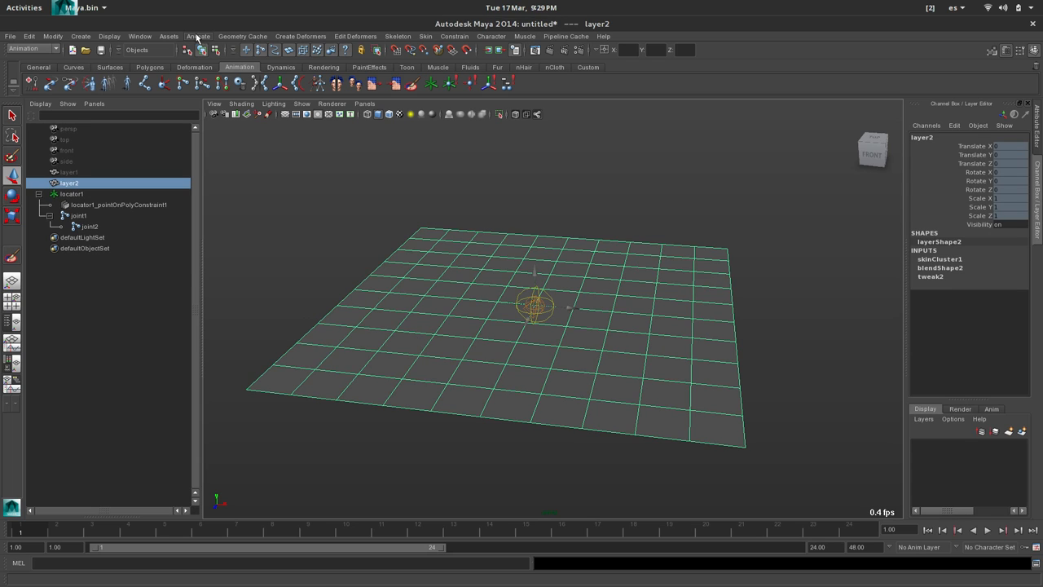
- Graph skinCluster1 with its joints and locator1 in the Node Editor, starting from locator1's World Inverse Matrix output
left_click(361, 209)
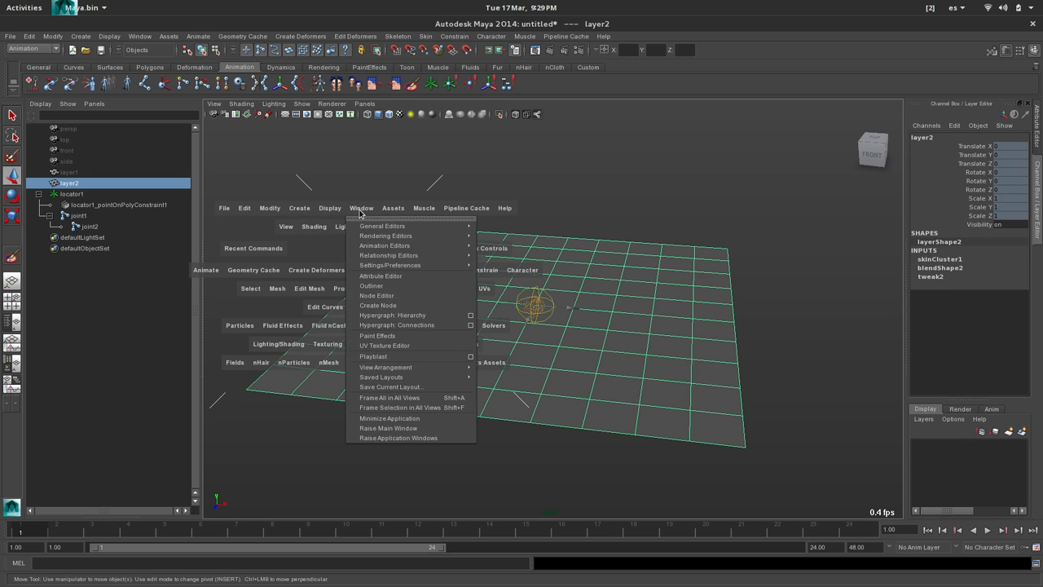
left_click(374, 295)
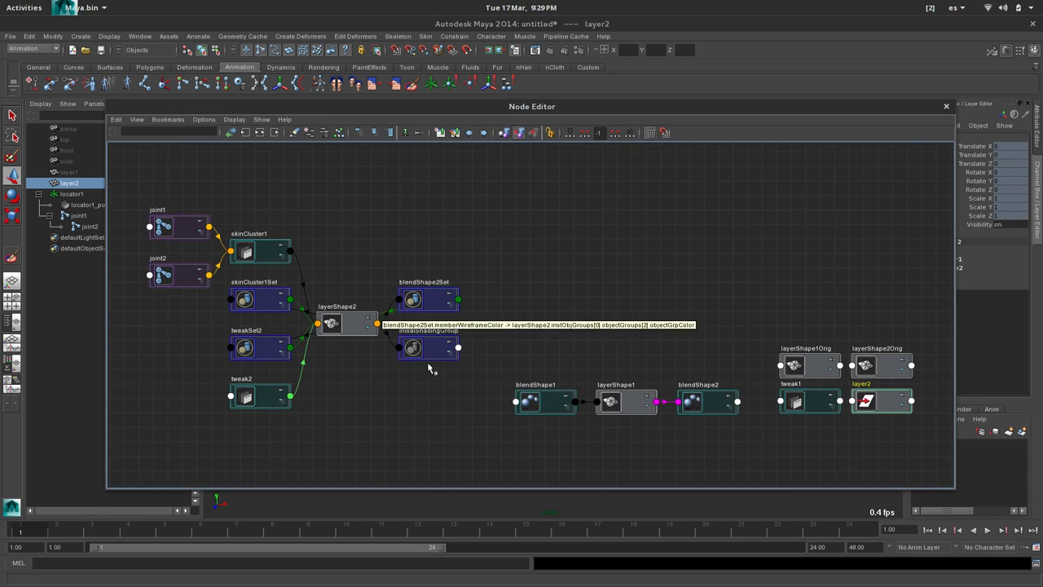
left_click(245, 251)
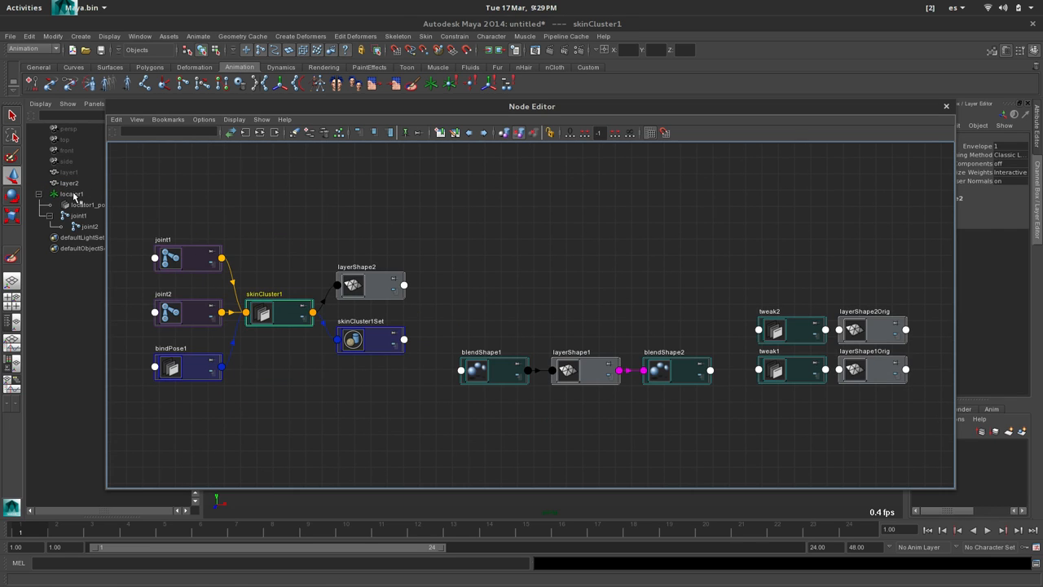
left_click(70, 194)
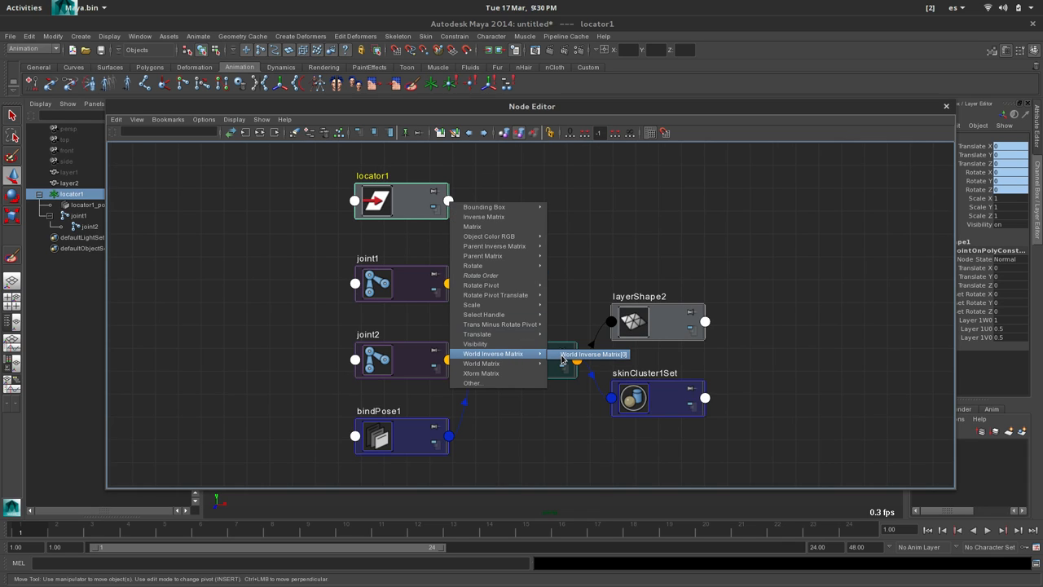
mouse_move(585, 362)
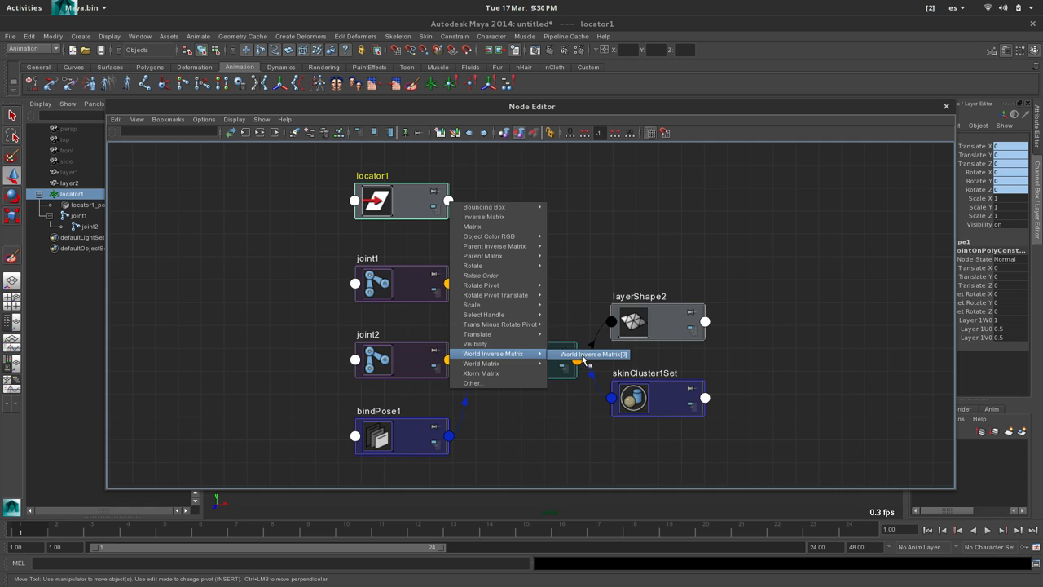
left_click(594, 354)
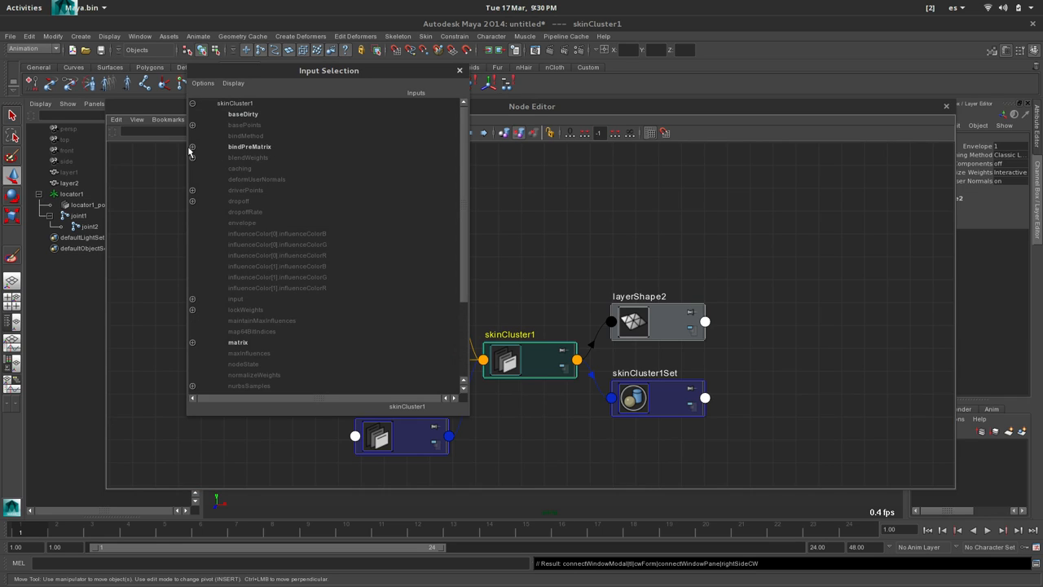
- Expand skinCluster1's bindPreMatrix into bindPreMatrix[0] and bindPreMatrix[1] as connection targets
left_click(193, 147)
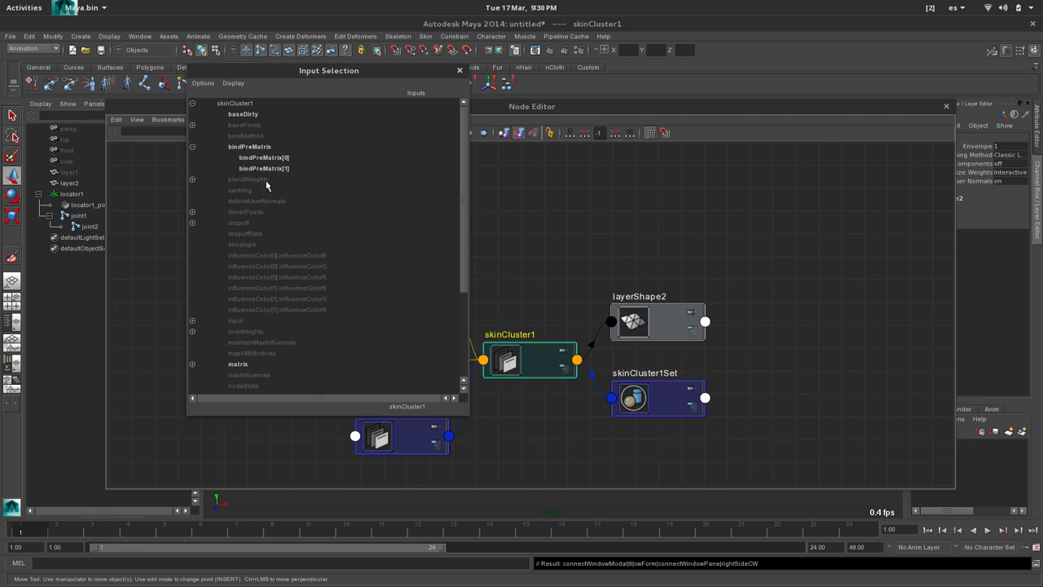
mouse_move(286, 159)
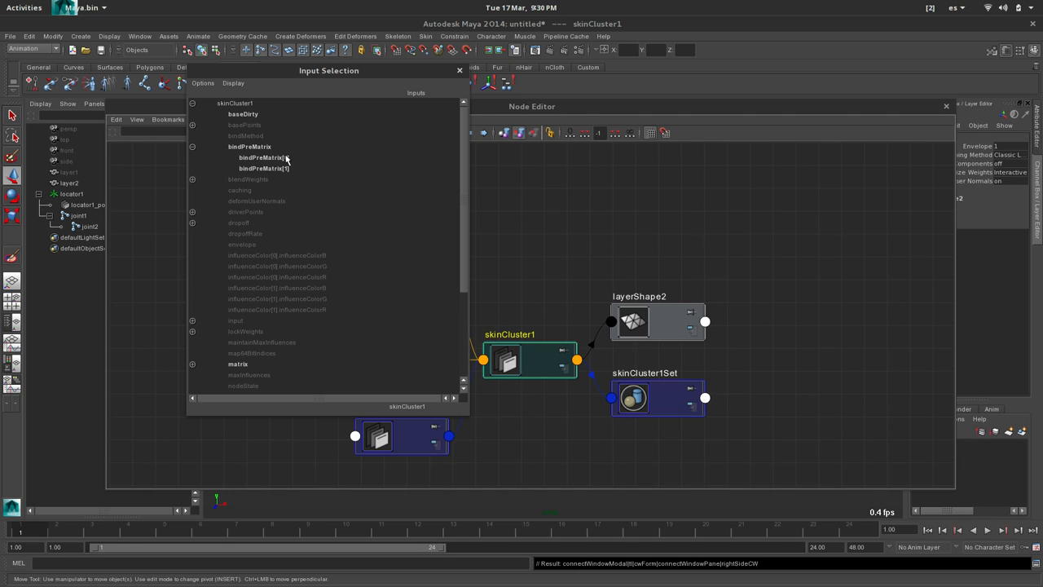
mouse_move(378, 437)
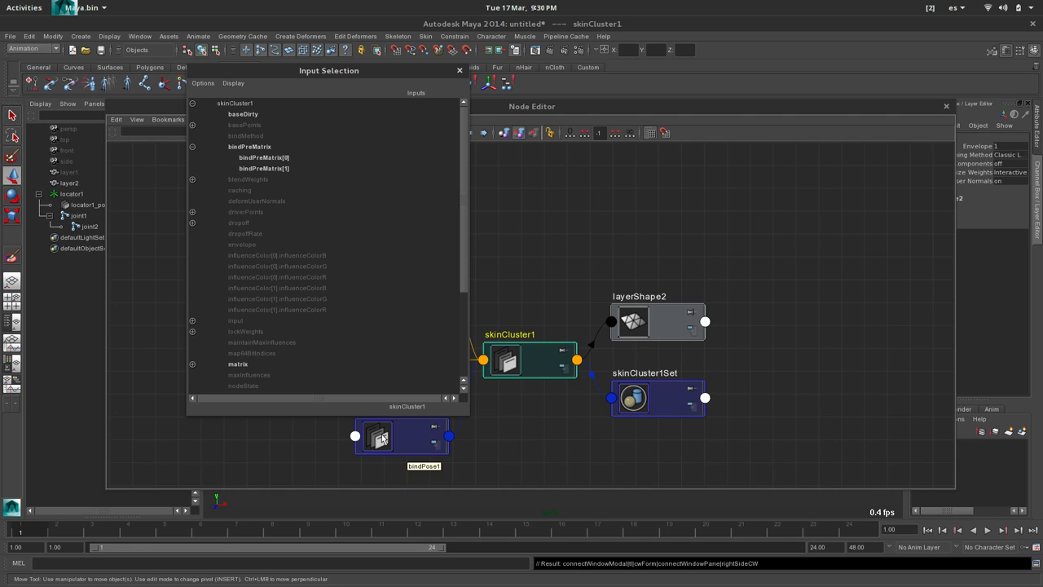
mouse_move(318, 213)
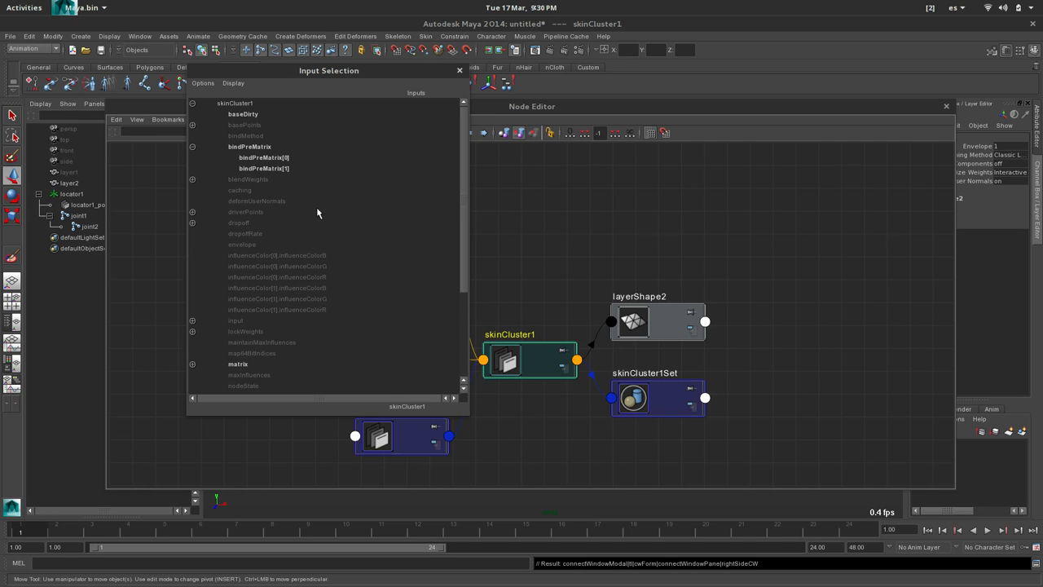
mouse_move(331, 199)
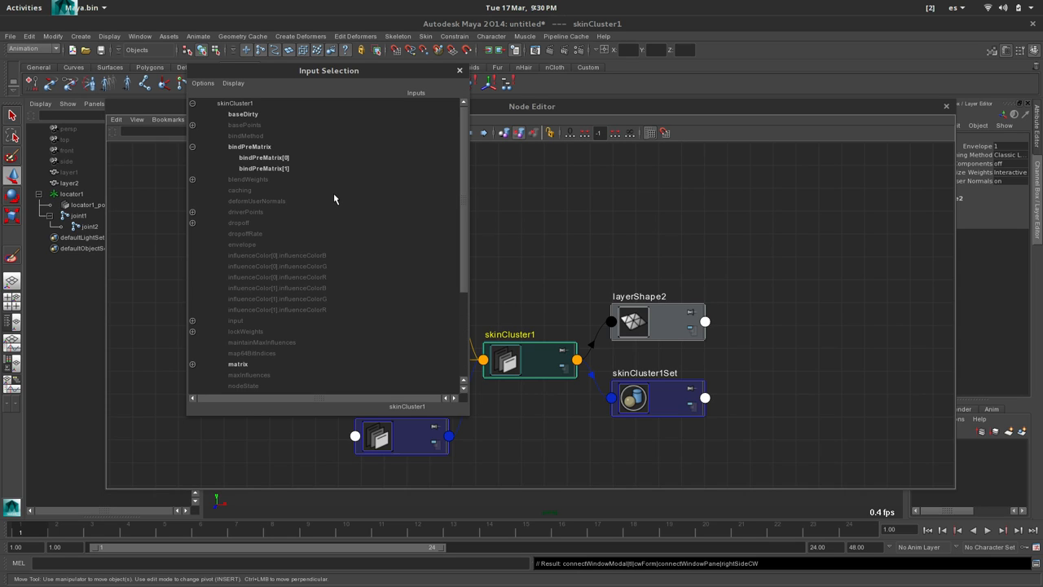
mouse_move(284, 166)
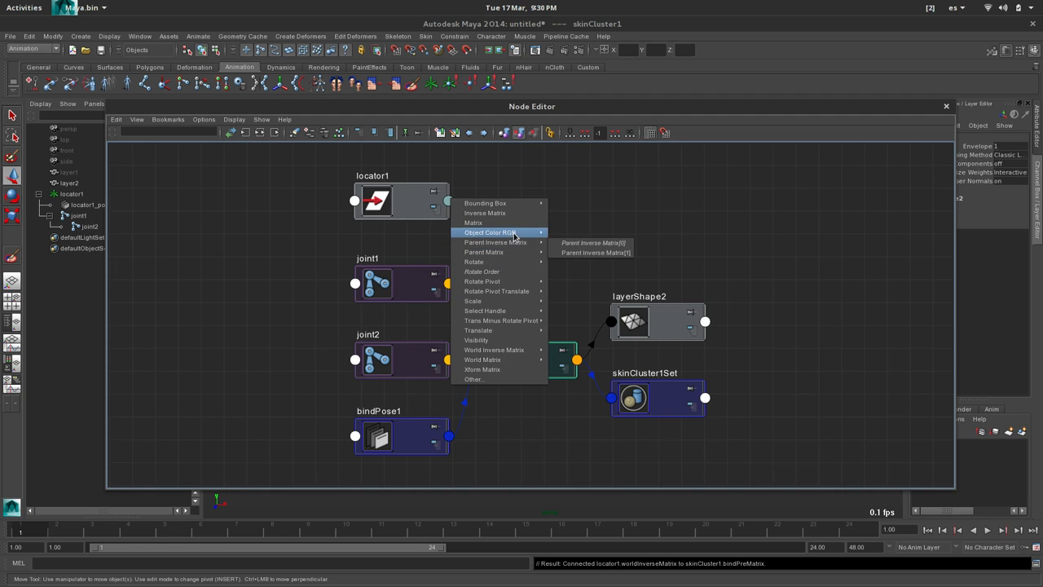
mouse_move(492, 349)
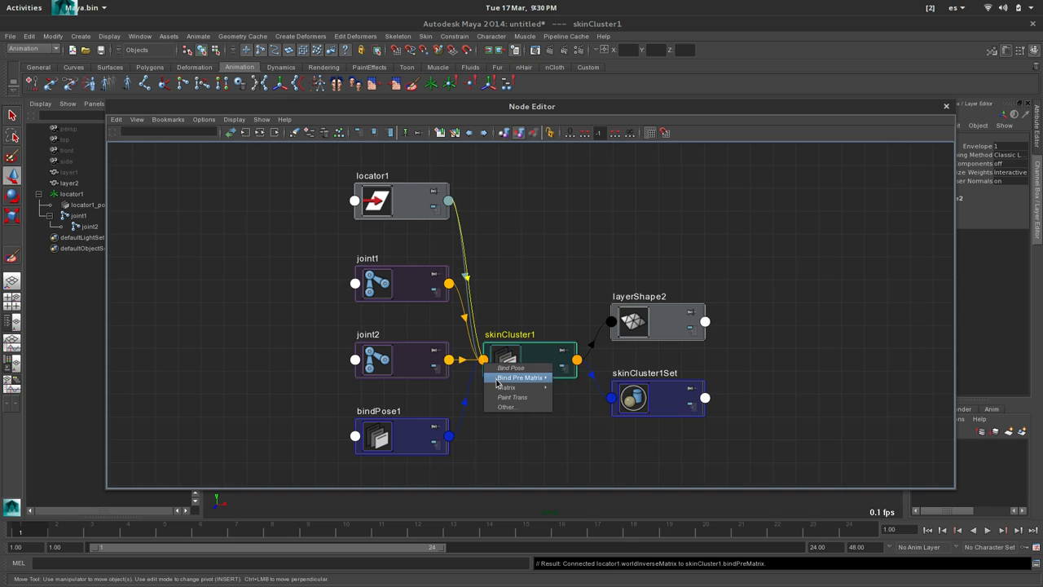
mouse_move(521, 378)
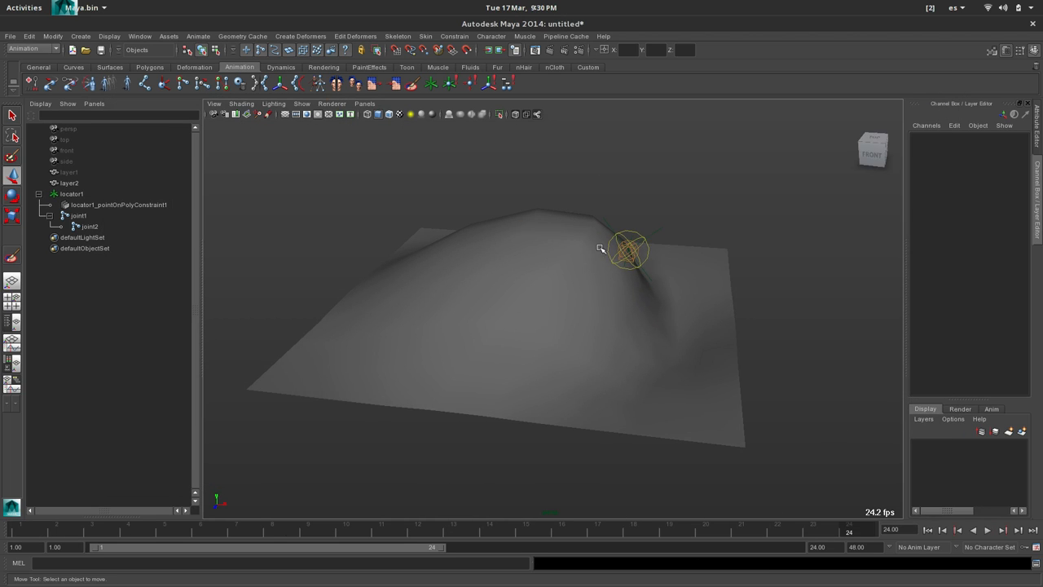
mouse_move(629, 251)
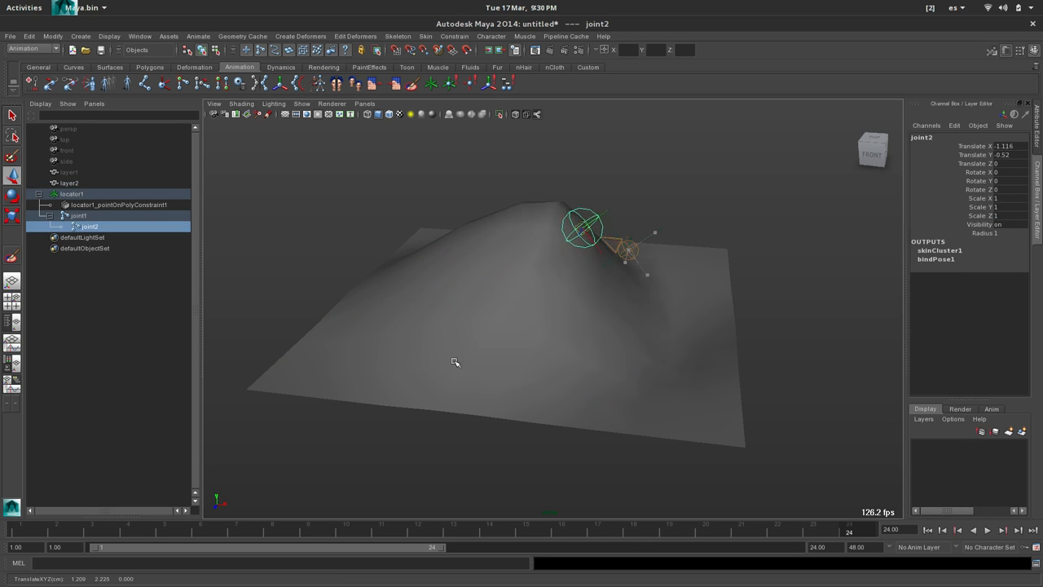
- Move joint2 at frame 24 to tweak the plane locally over its animated bulge
left_click_drag(583, 228, 669, 257)
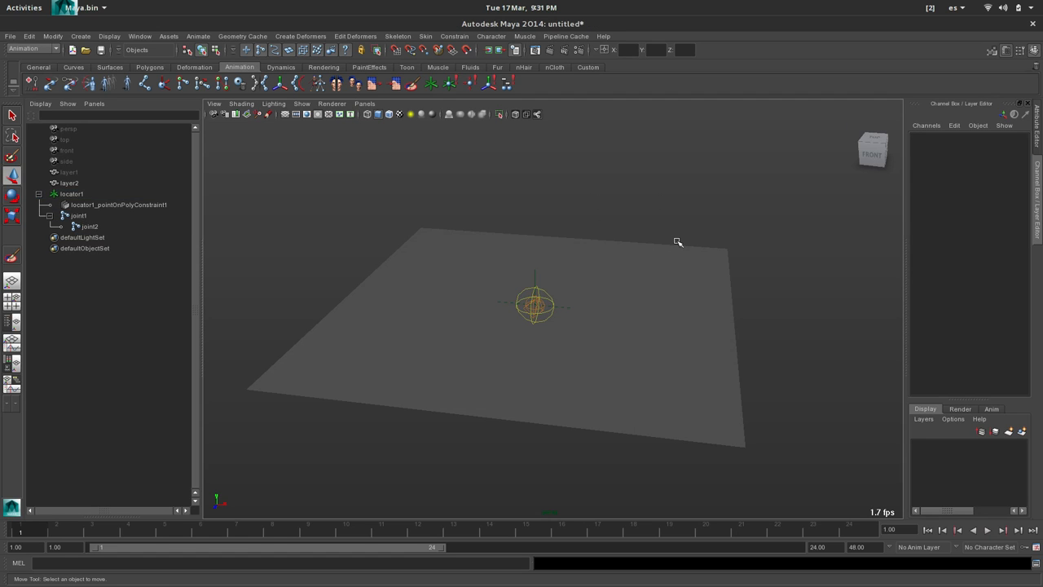
mouse_move(633, 267)
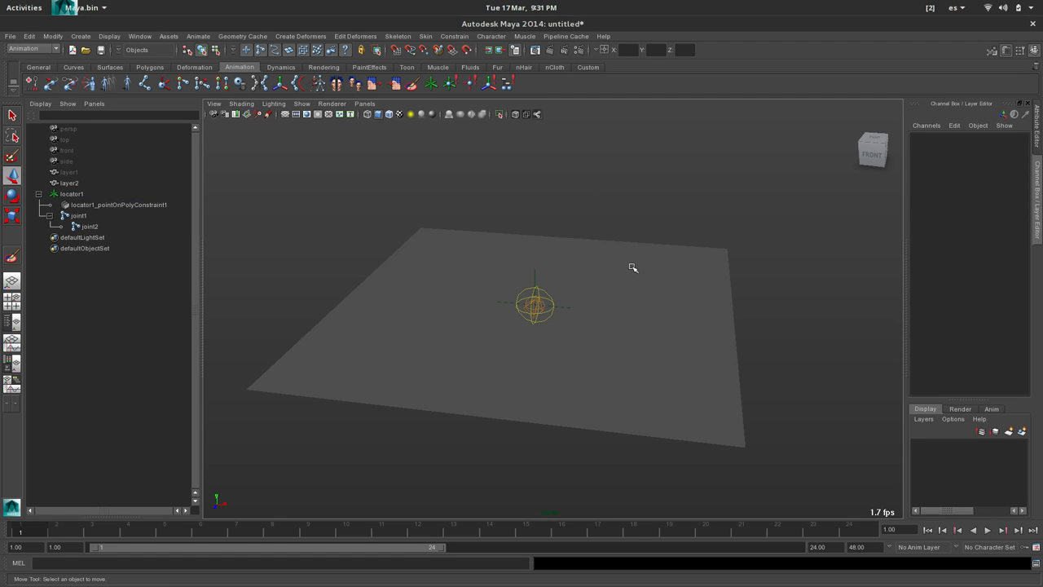